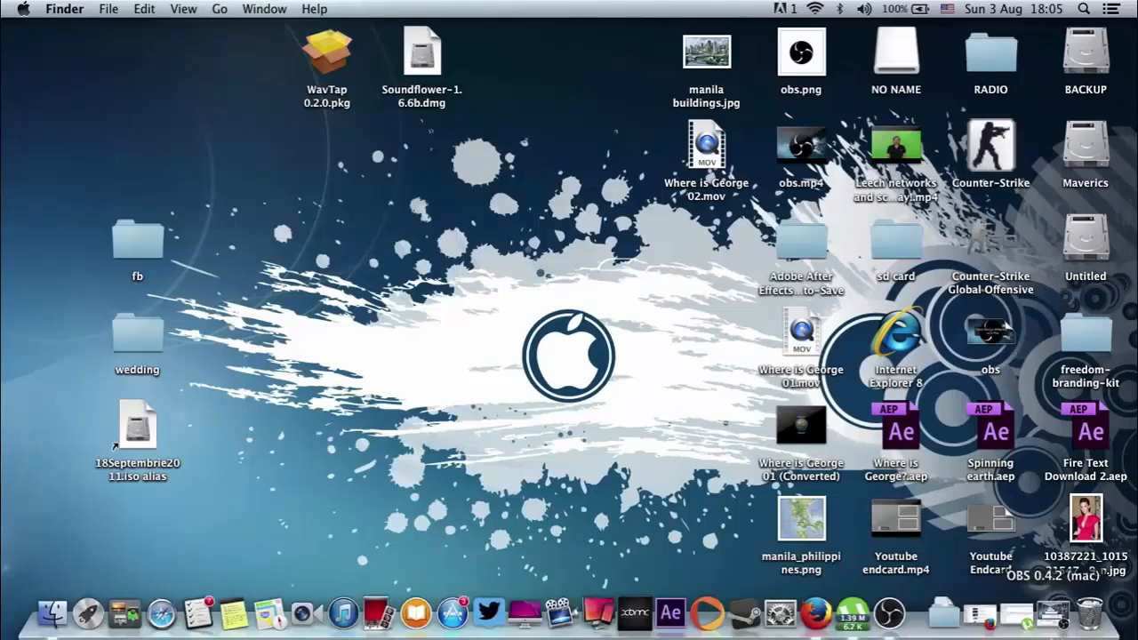
pyautogui.moveTo(160, 609)
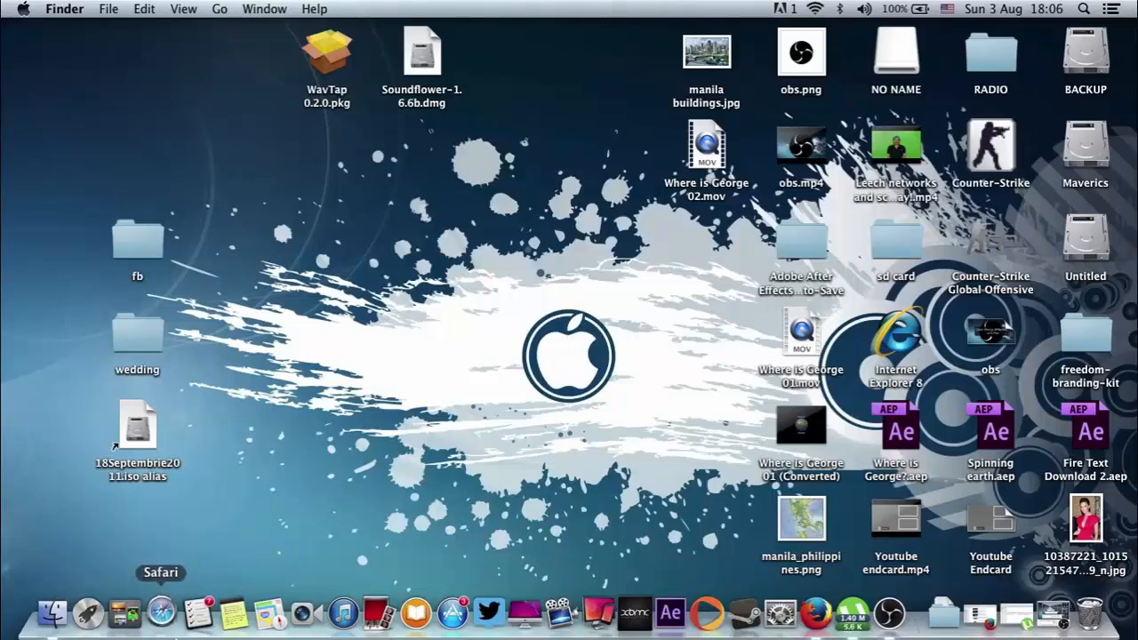
# - Launch Safari and search Google for 'obs'
pyautogui.click(163, 608)
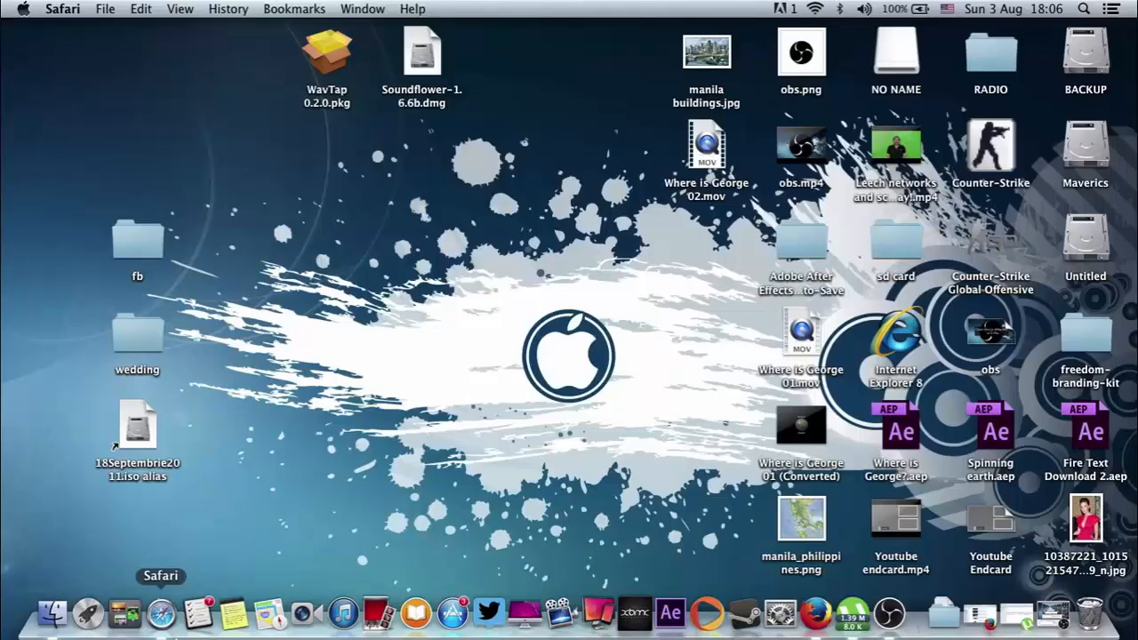
pyautogui.moveTo(890, 609)
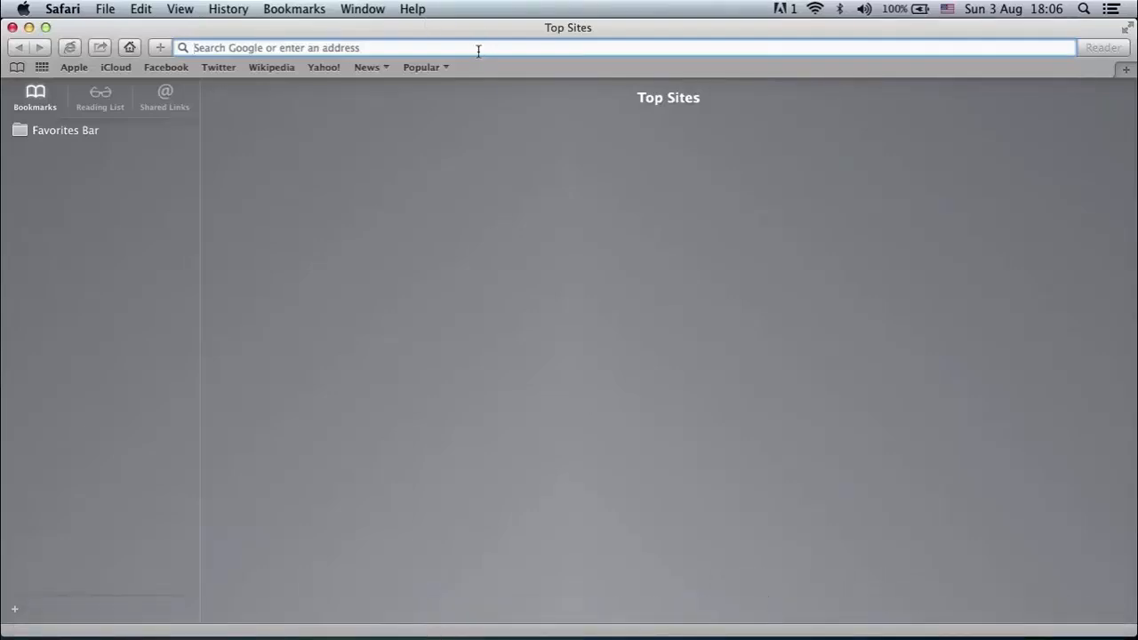
pyautogui.write('o')
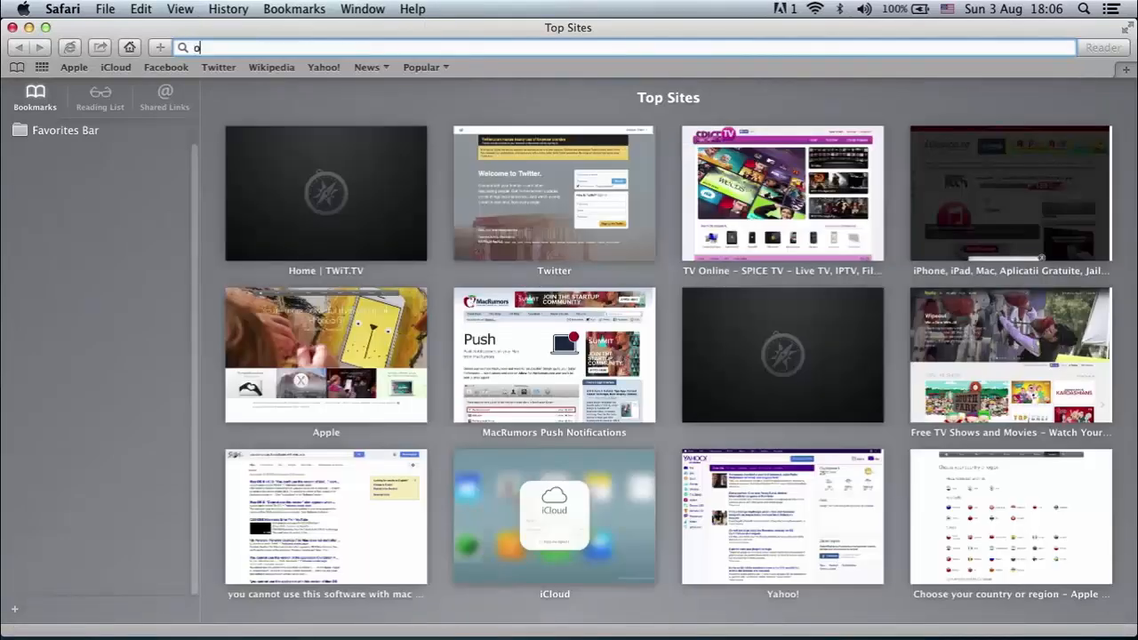
pyautogui.write('bsproject.com')
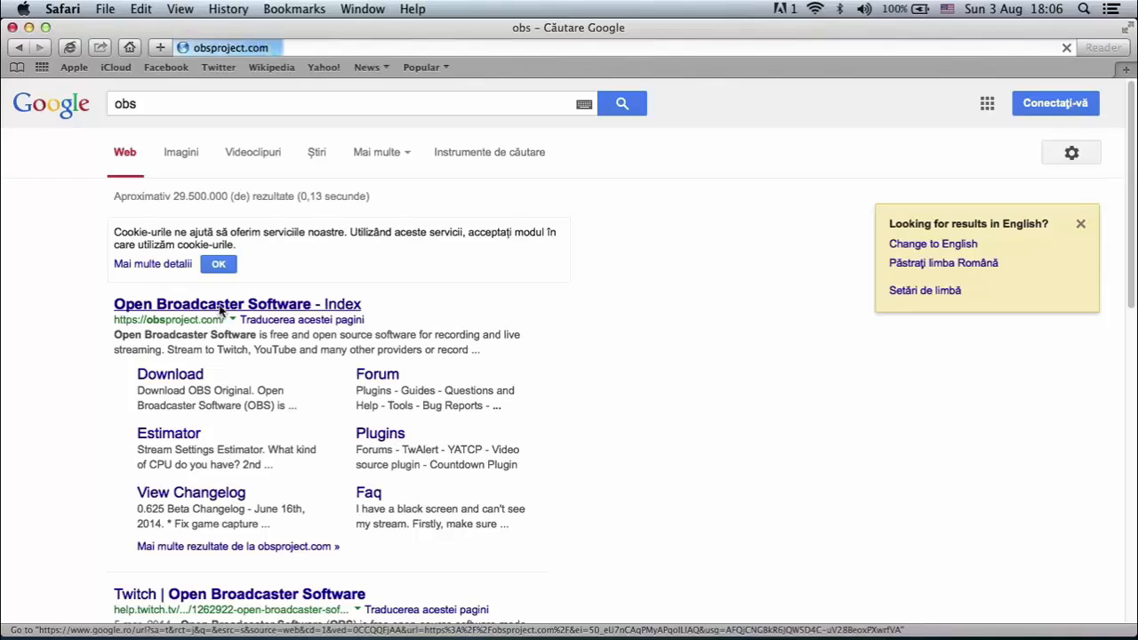
# - Open the Open Broadcaster Software result and scroll down to the What is OBS? section
pyautogui.click(213, 304)
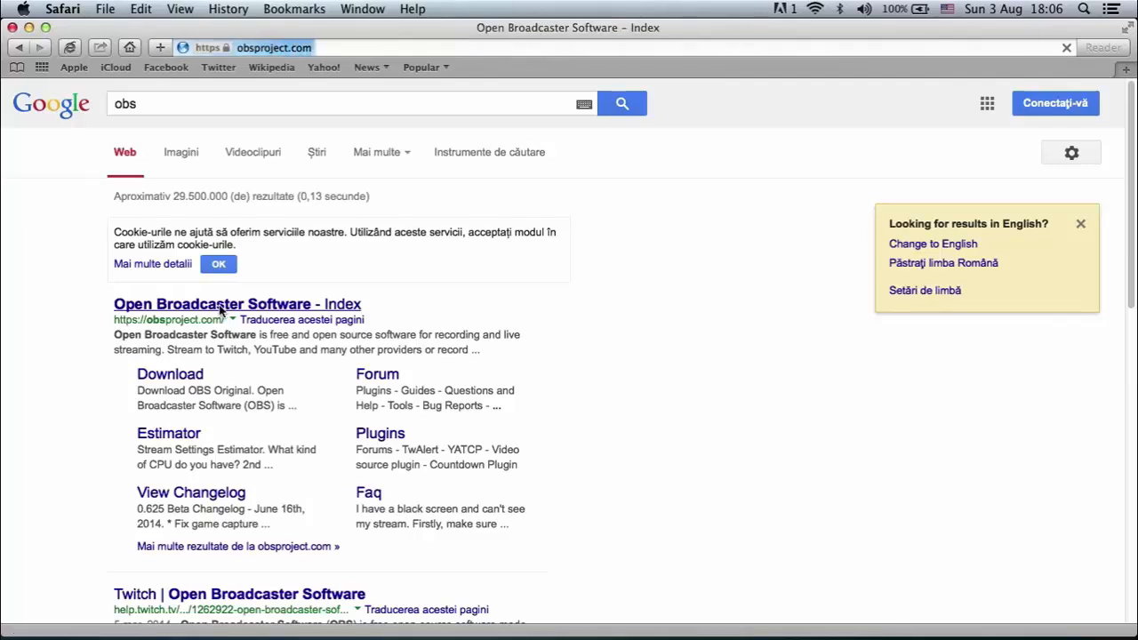
pyautogui.click(211, 305)
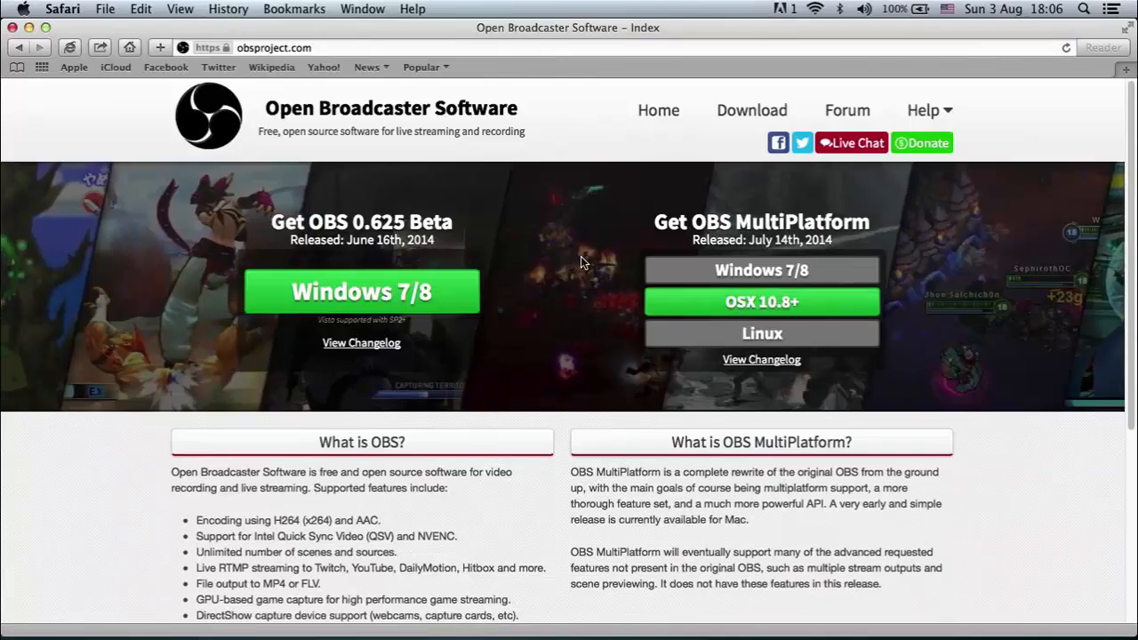
pyautogui.moveTo(642, 394)
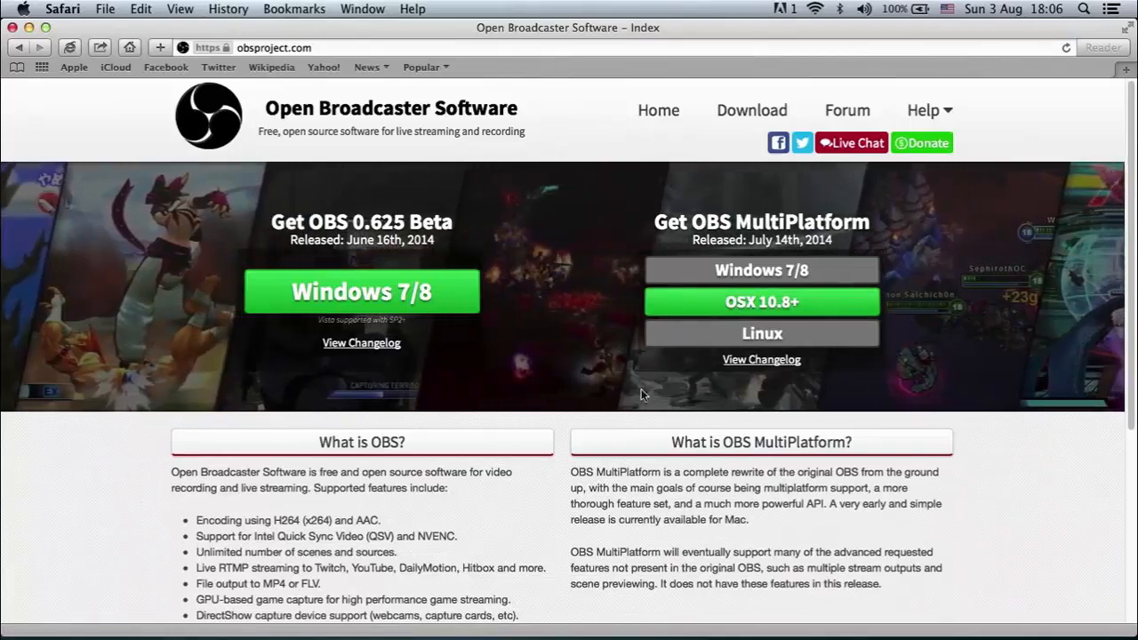
pyautogui.scroll(-3)
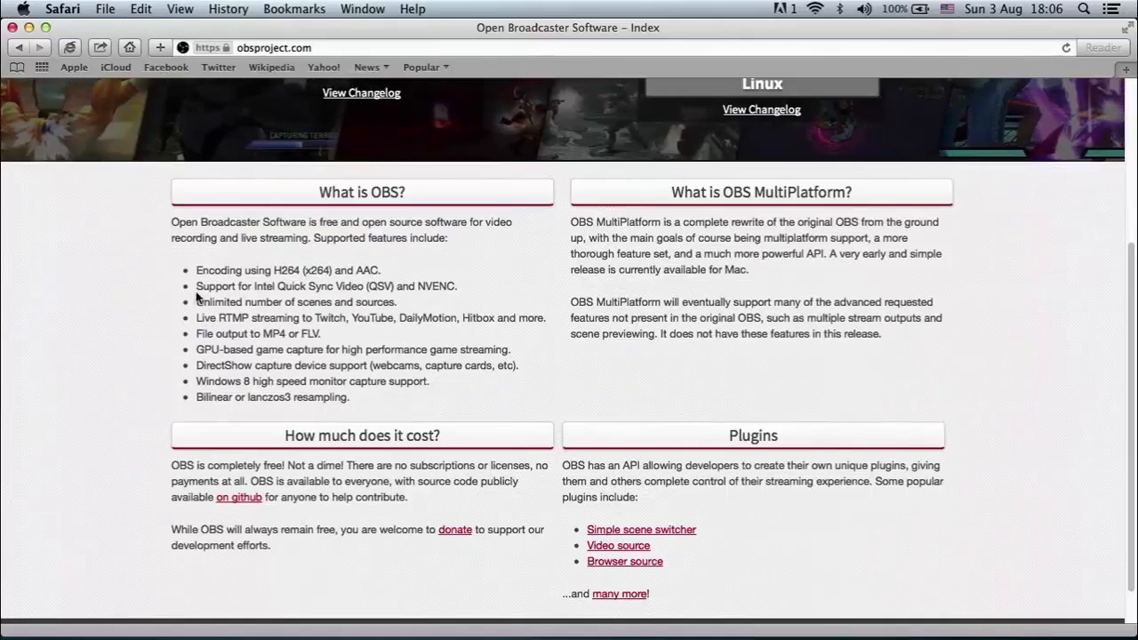
pyautogui.moveTo(204, 262)
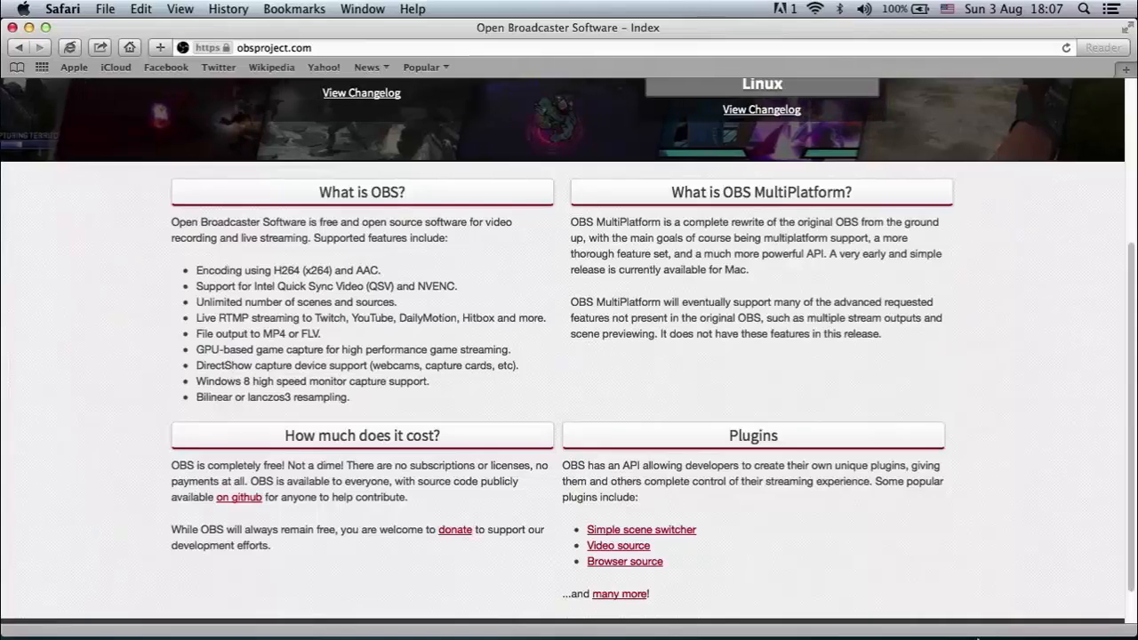
pyautogui.moveTo(890, 619)
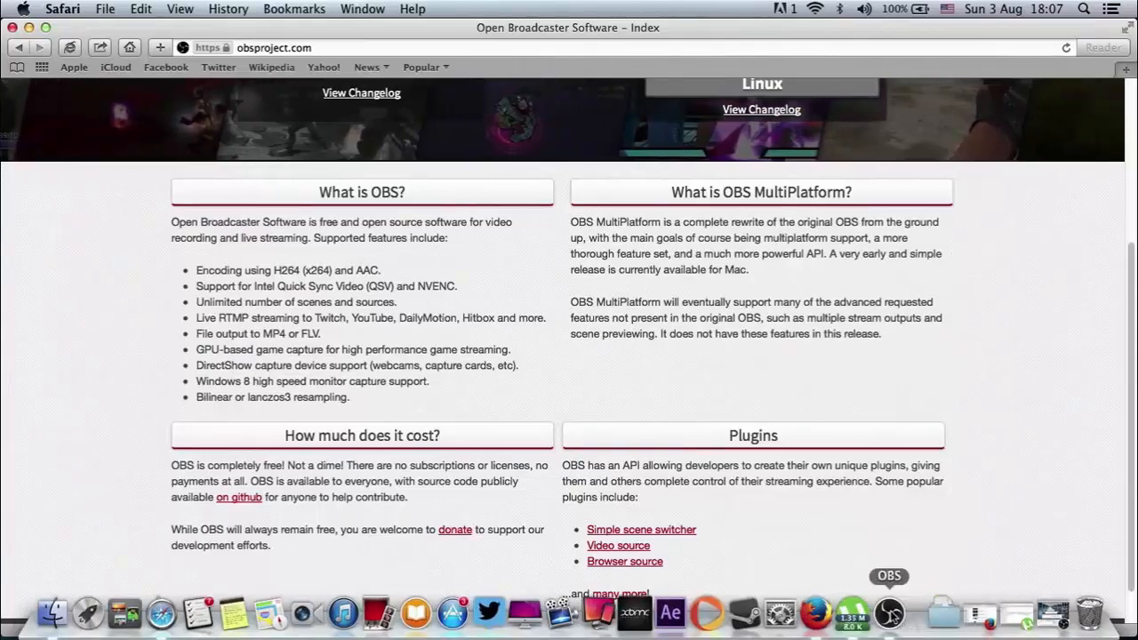
# - Switch to OBS and add an Image source to the scene
pyautogui.click(890, 611)
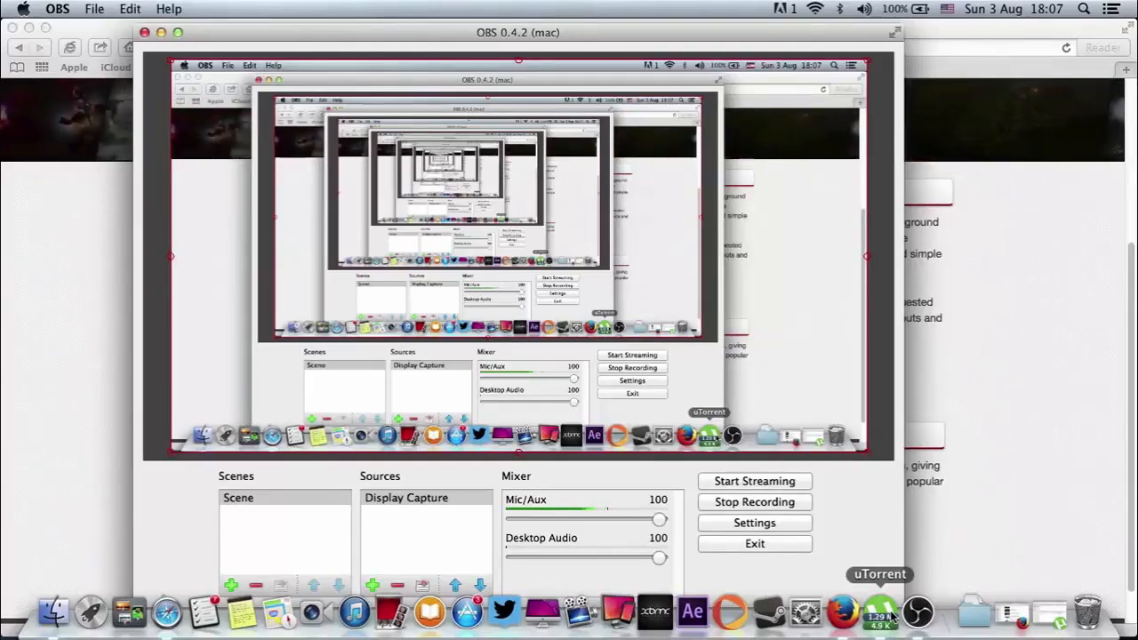
pyautogui.moveTo(842, 614)
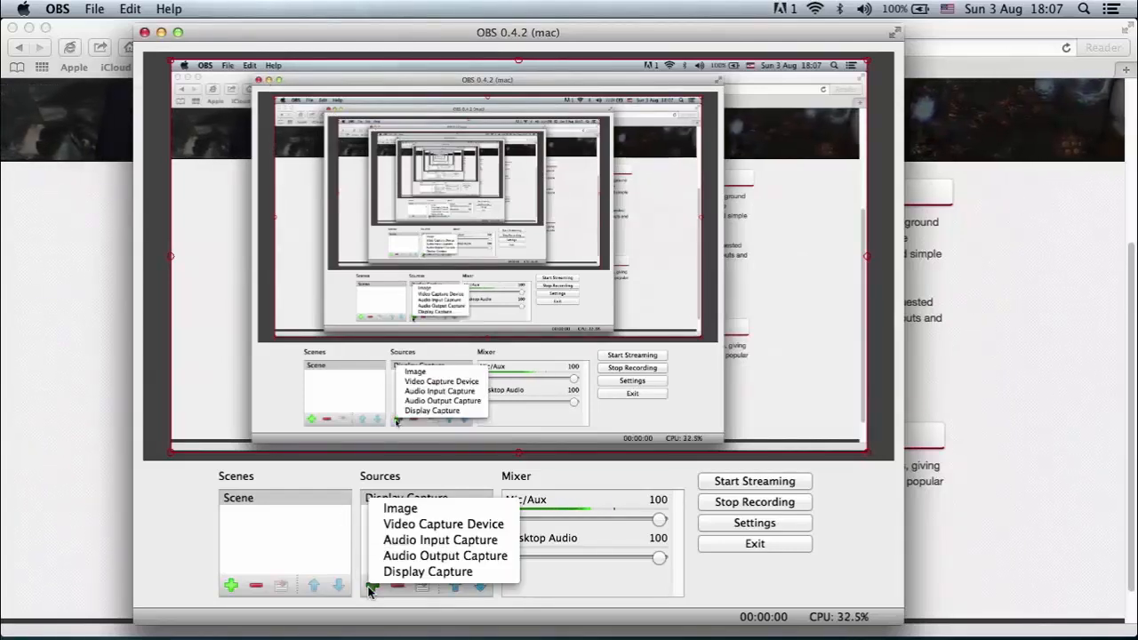
pyautogui.click(434, 571)
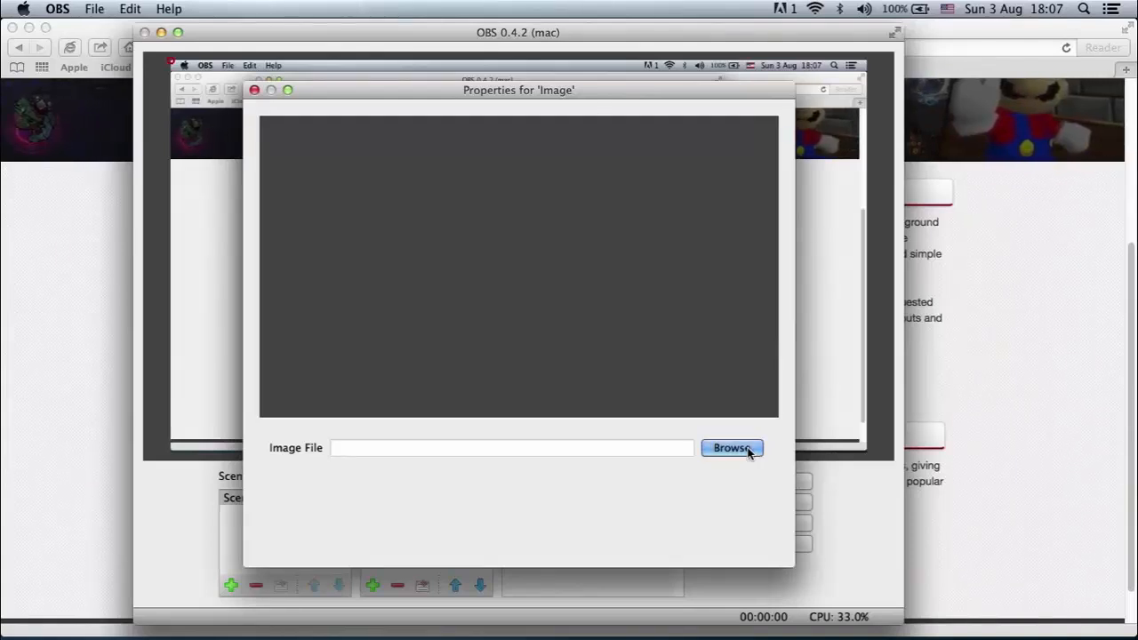
# - Browse the Pictures folder and pick the Apple wallpaper as the Image file
pyautogui.click(732, 449)
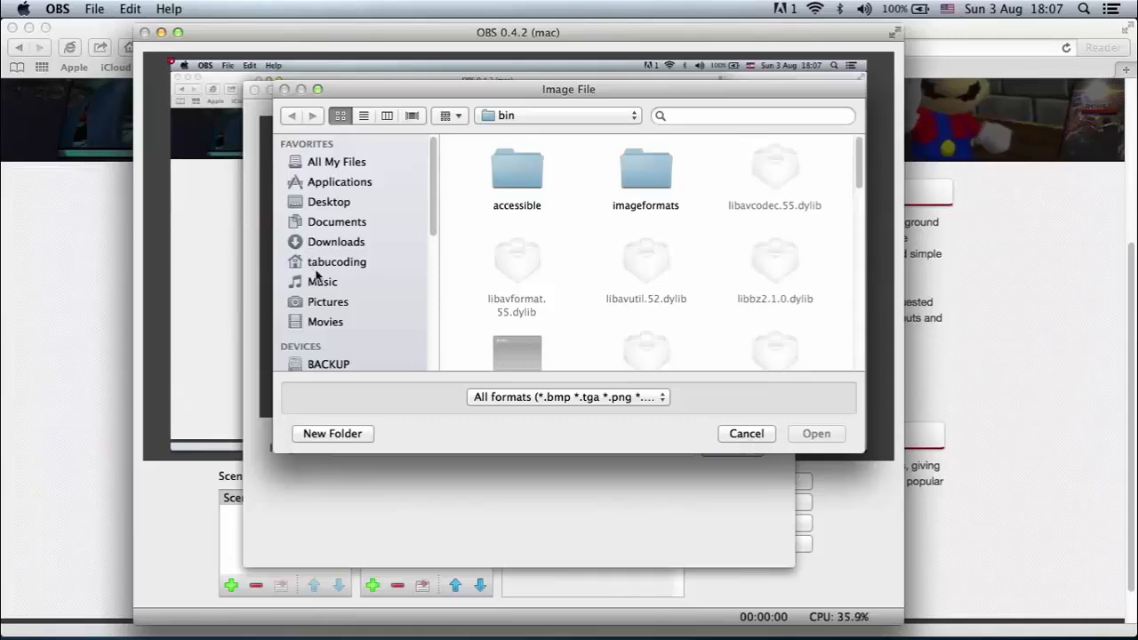
pyautogui.click(330, 301)
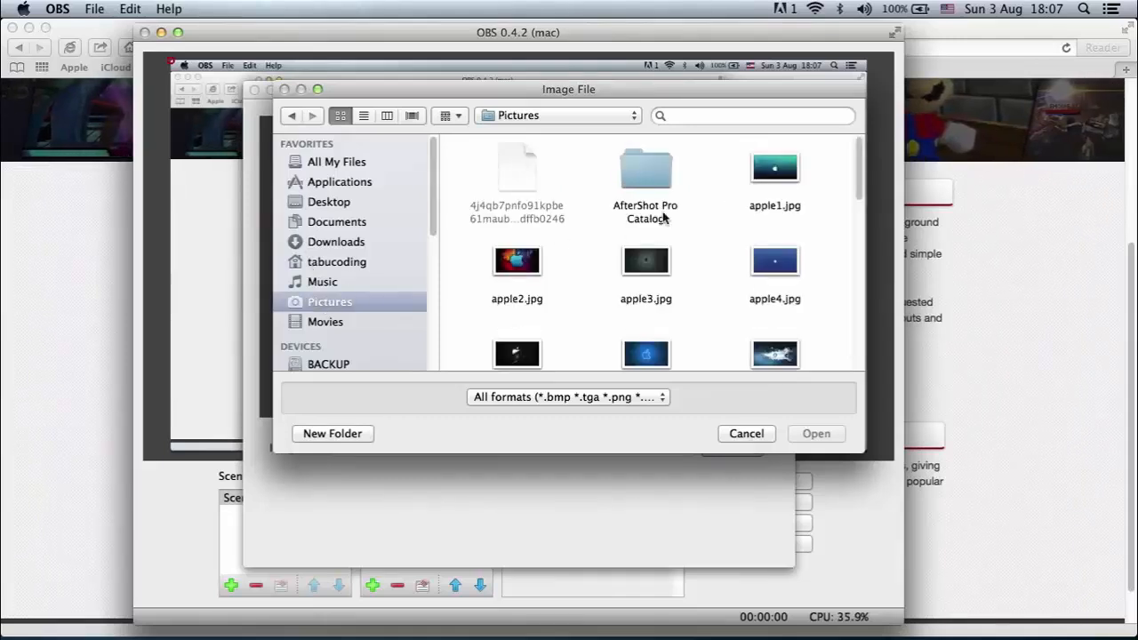
pyautogui.scroll(-3)
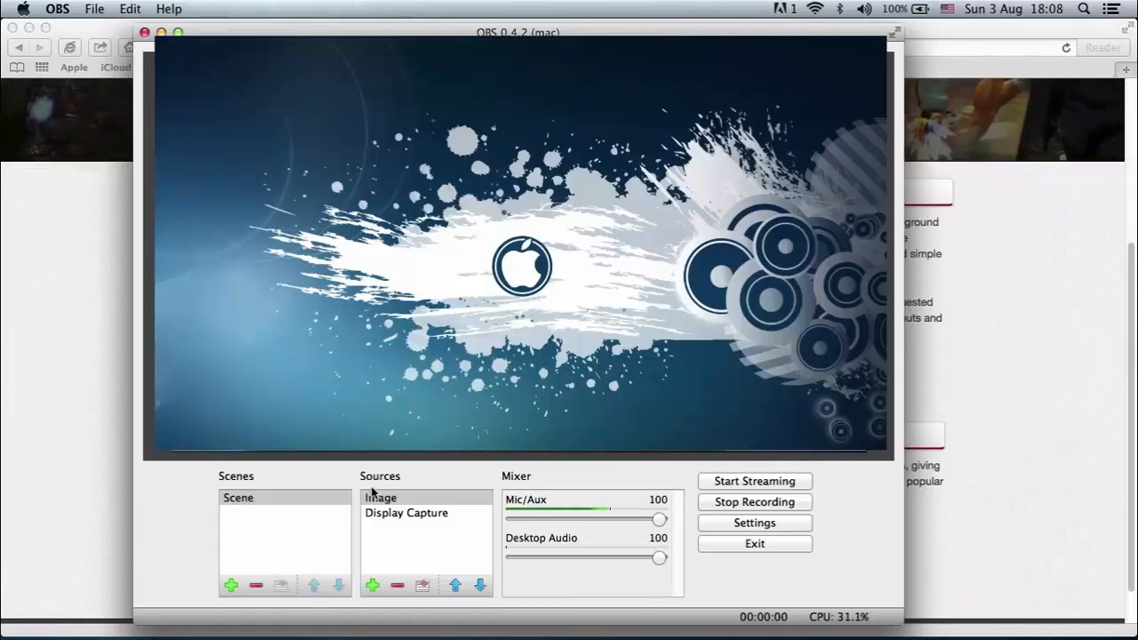
# - Move the Display Capture source above Image in the Sources list
pyautogui.click(406, 512)
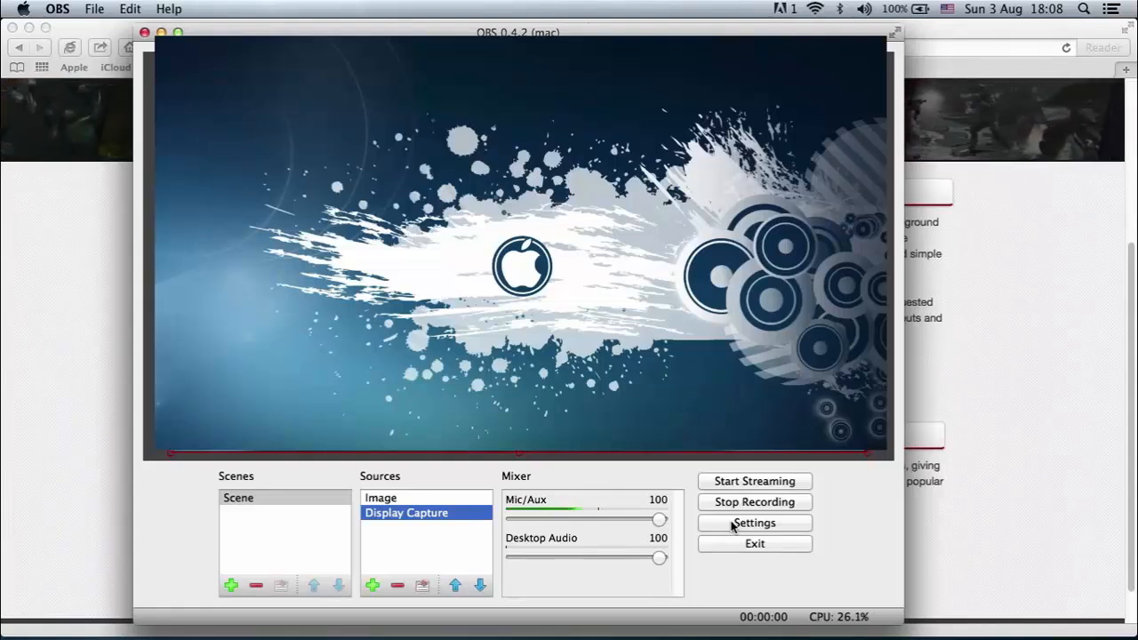
pyautogui.click(754, 523)
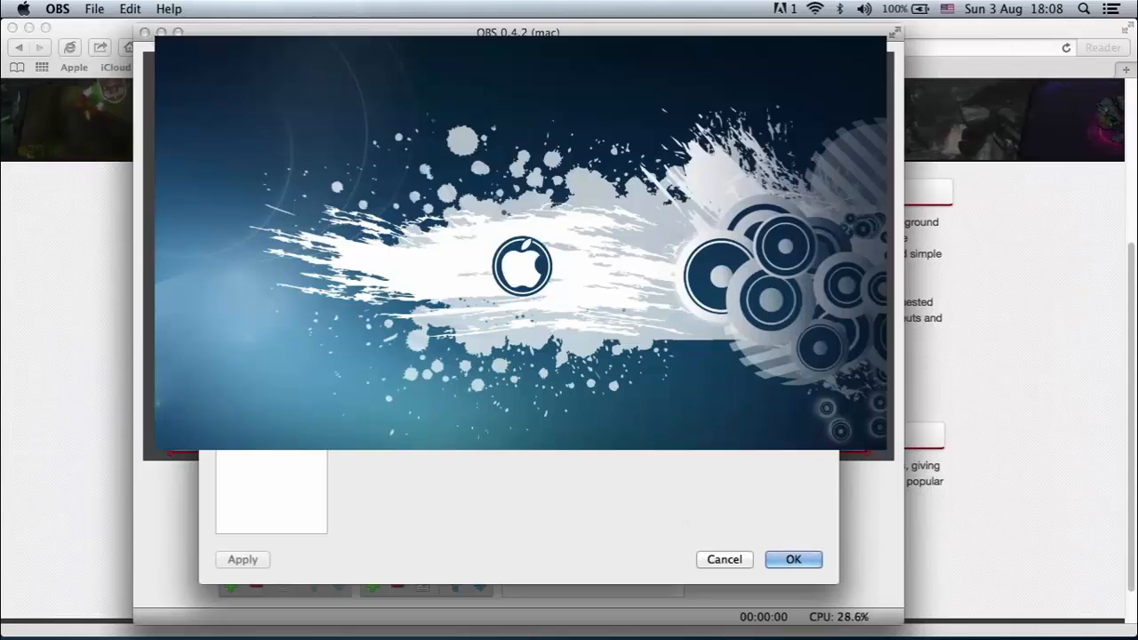
pyautogui.click(794, 559)
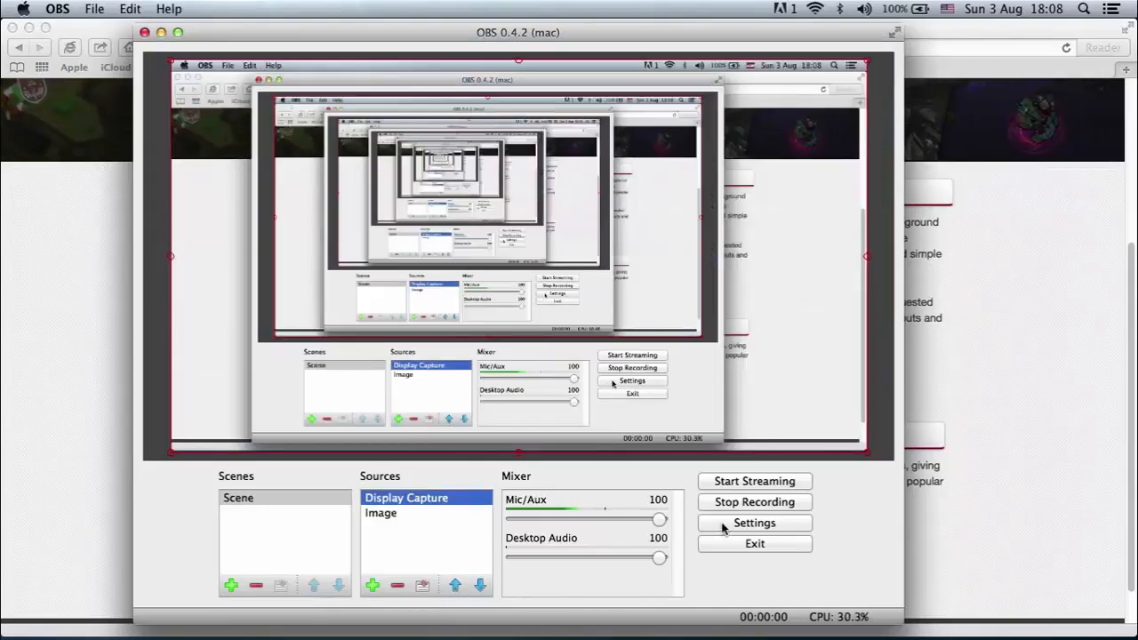
# - In Settings, keep English, then review YouTube streaming and 5000-bitrate output settings
pyautogui.click(755, 523)
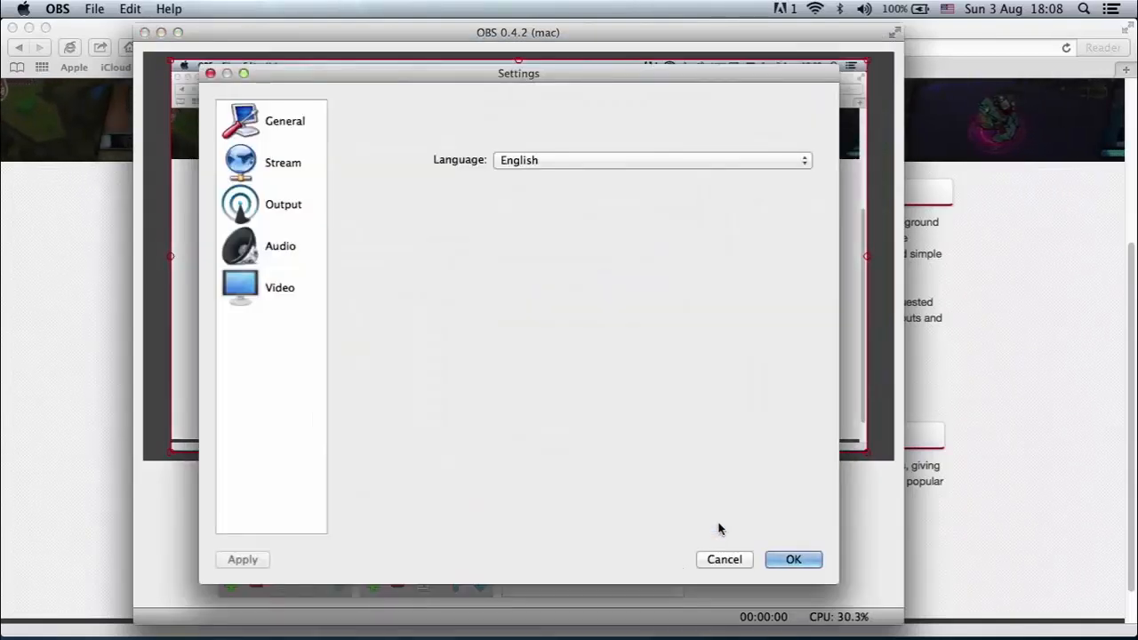
pyautogui.click(652, 160)
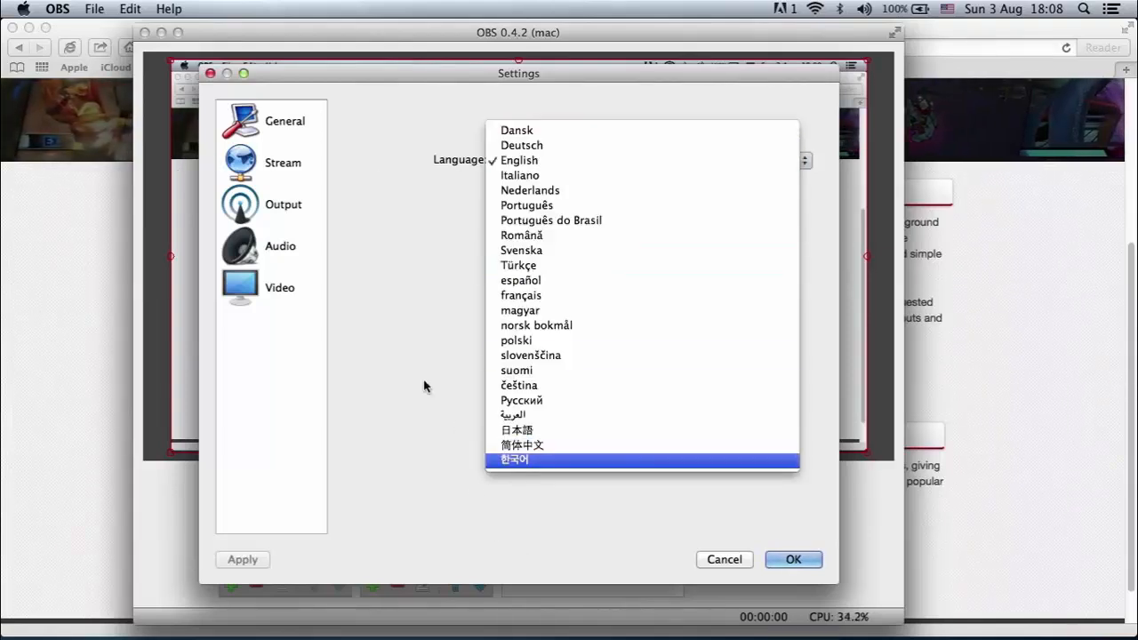
pyautogui.click(519, 160)
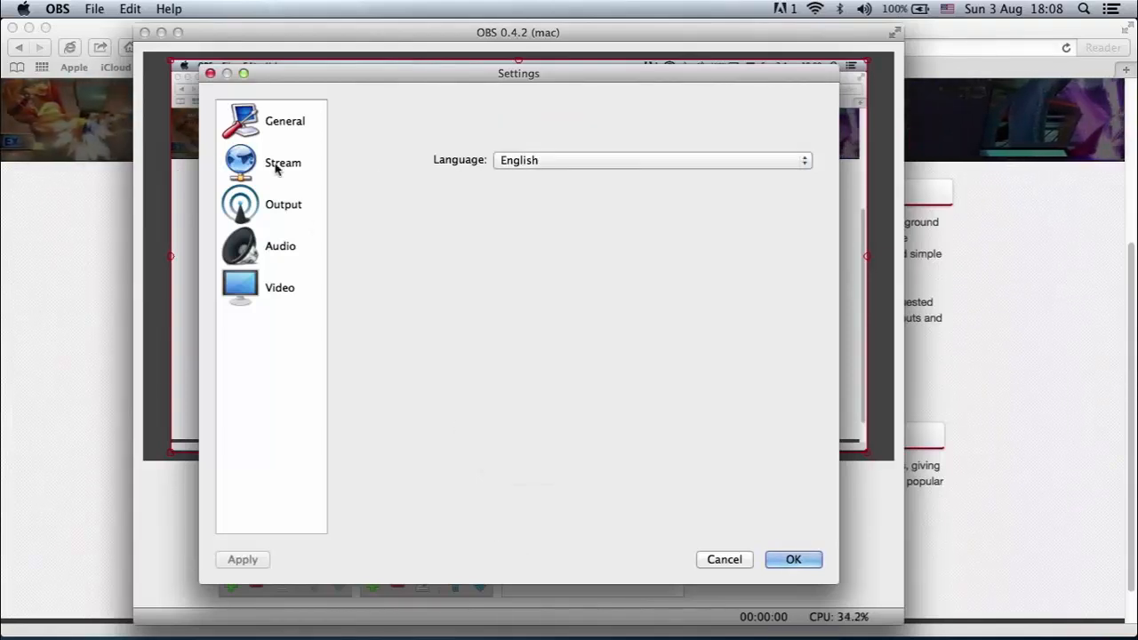
pyautogui.click(282, 162)
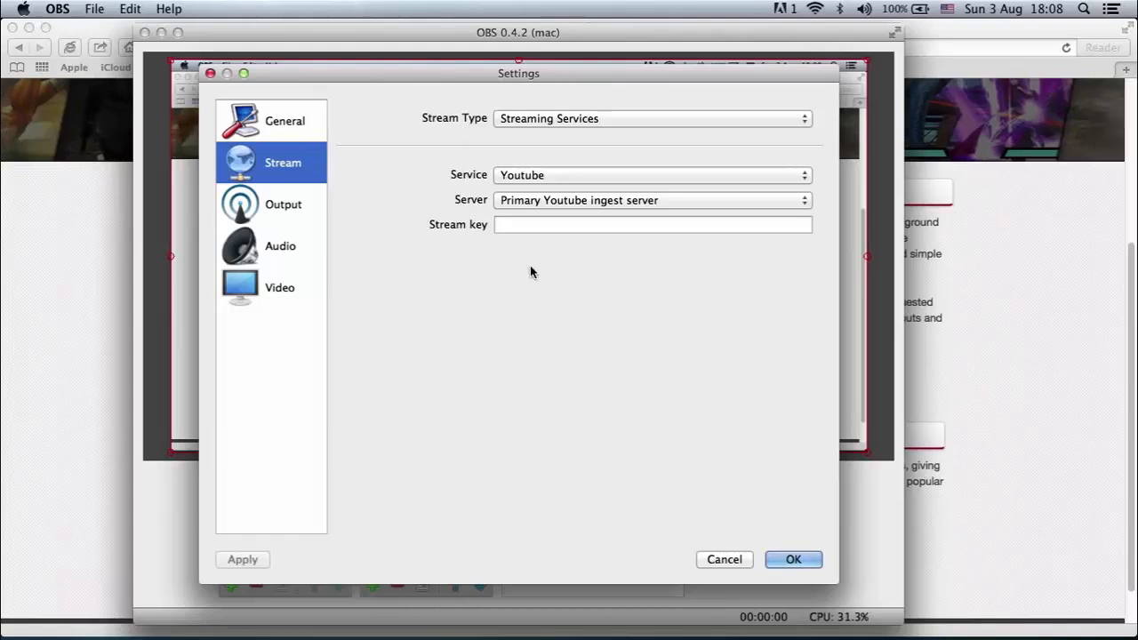
pyautogui.click(282, 204)
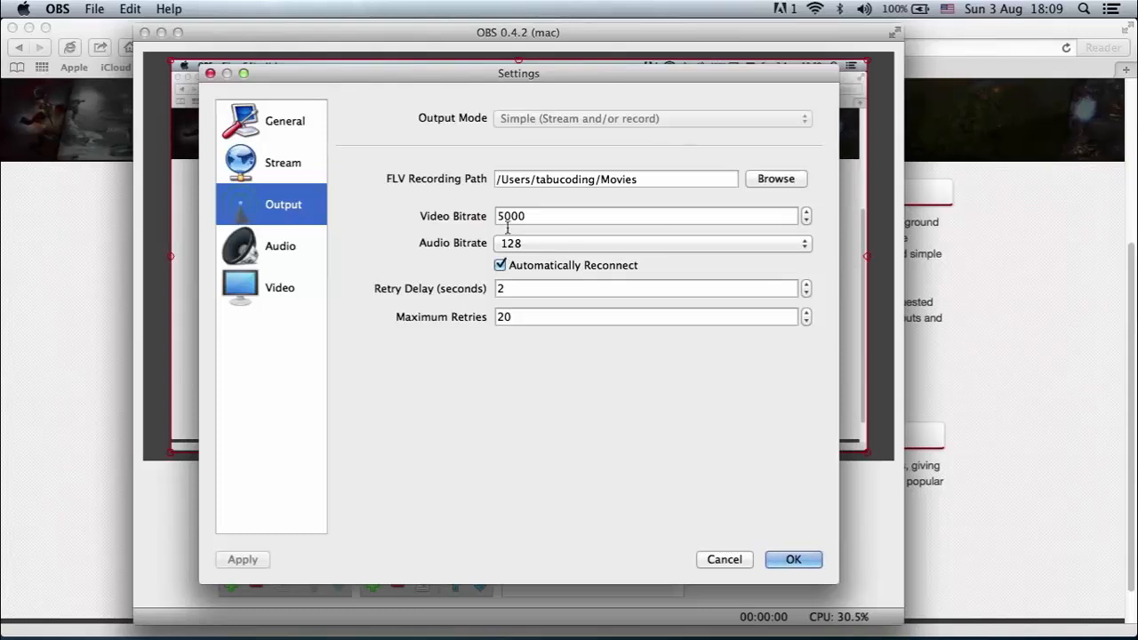
pyautogui.moveTo(530, 224)
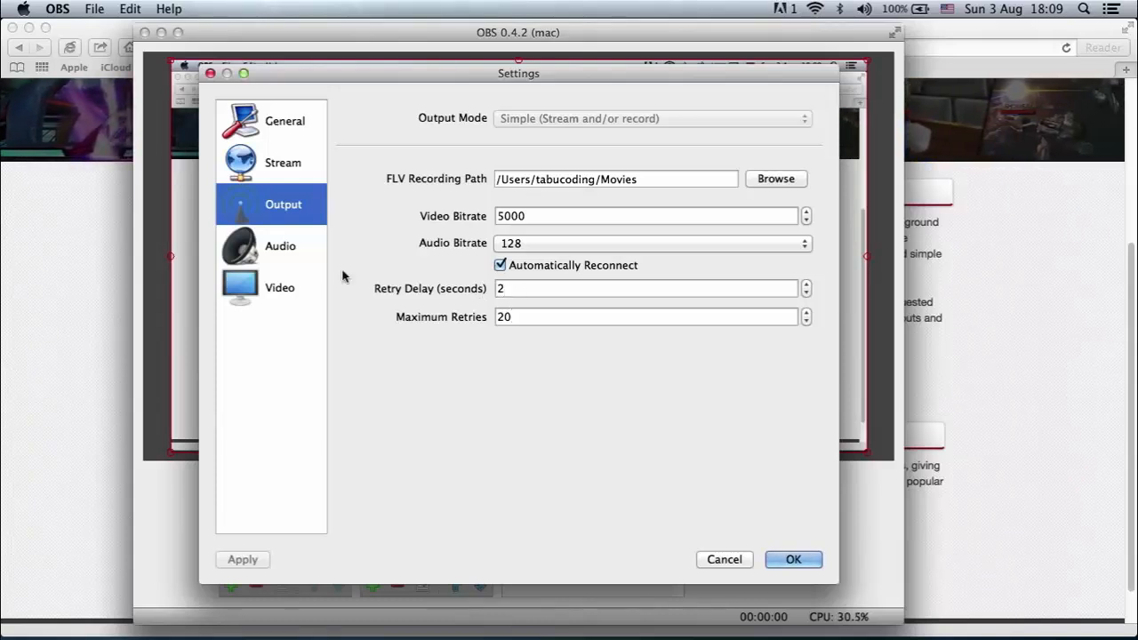
pyautogui.click(280, 246)
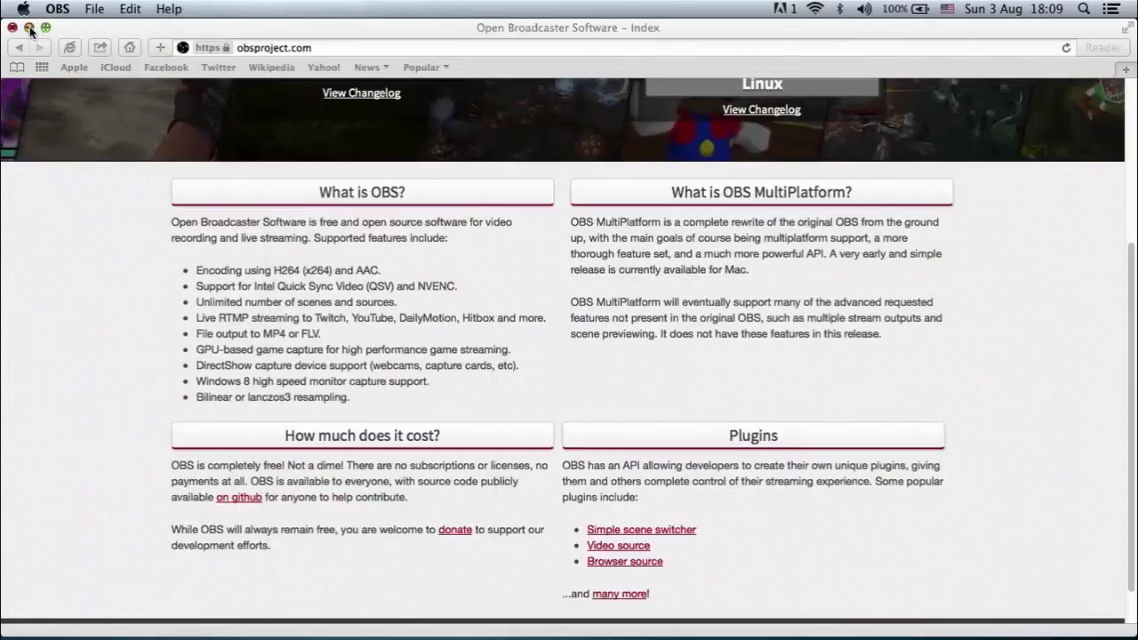
# - Close the OBS project web page and clear the desktop file selection
pyautogui.click(11, 28)
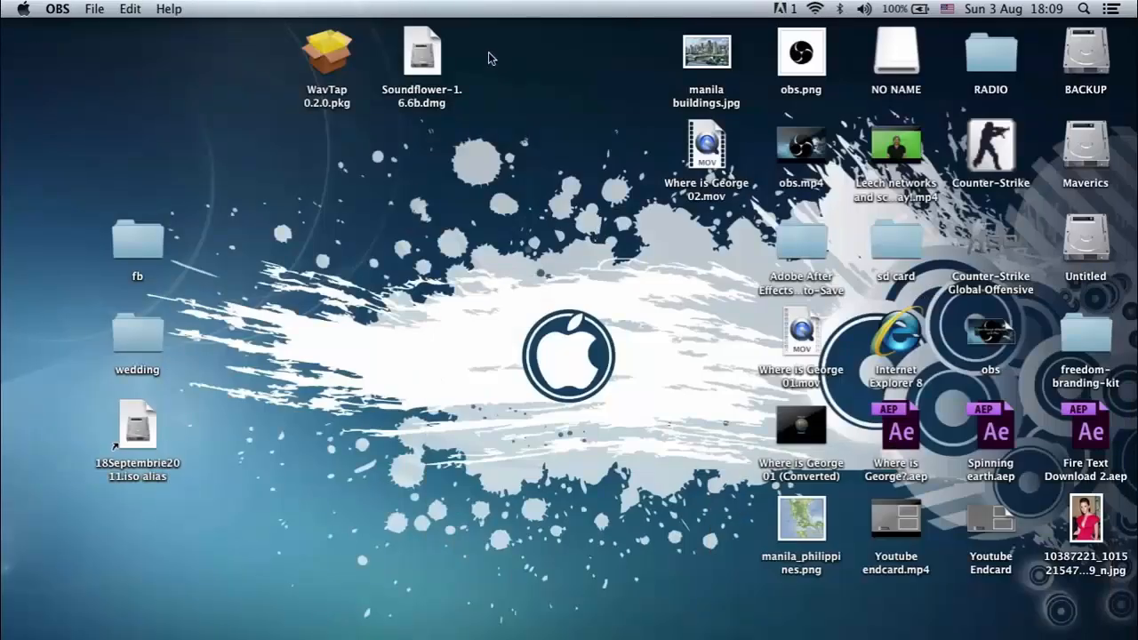
pyautogui.click(341, 199)
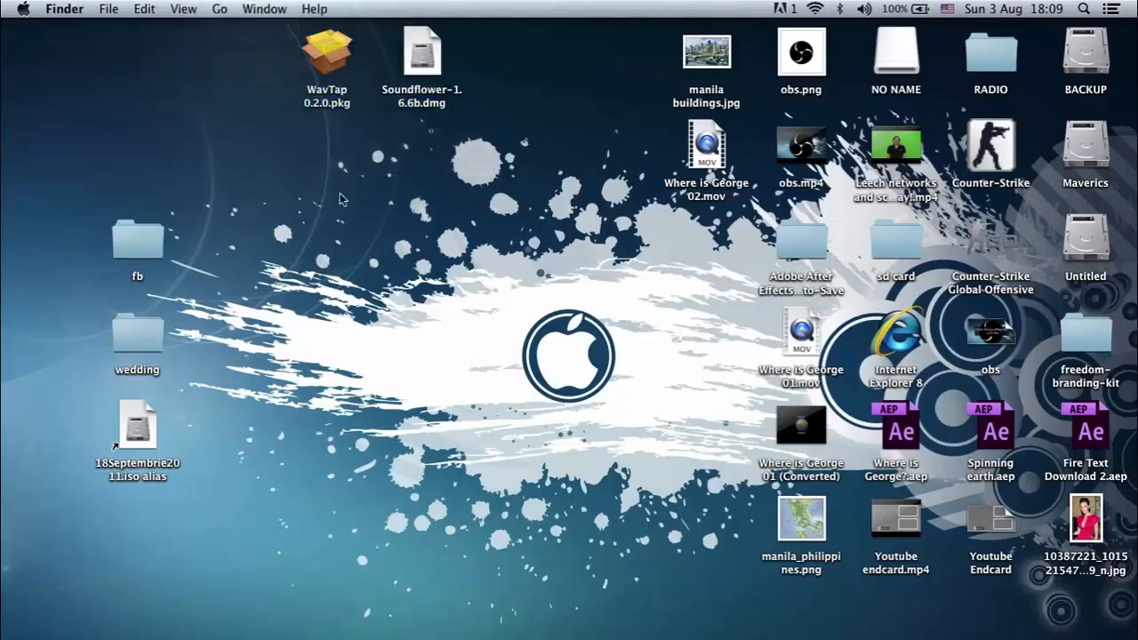
pyautogui.click(419, 55)
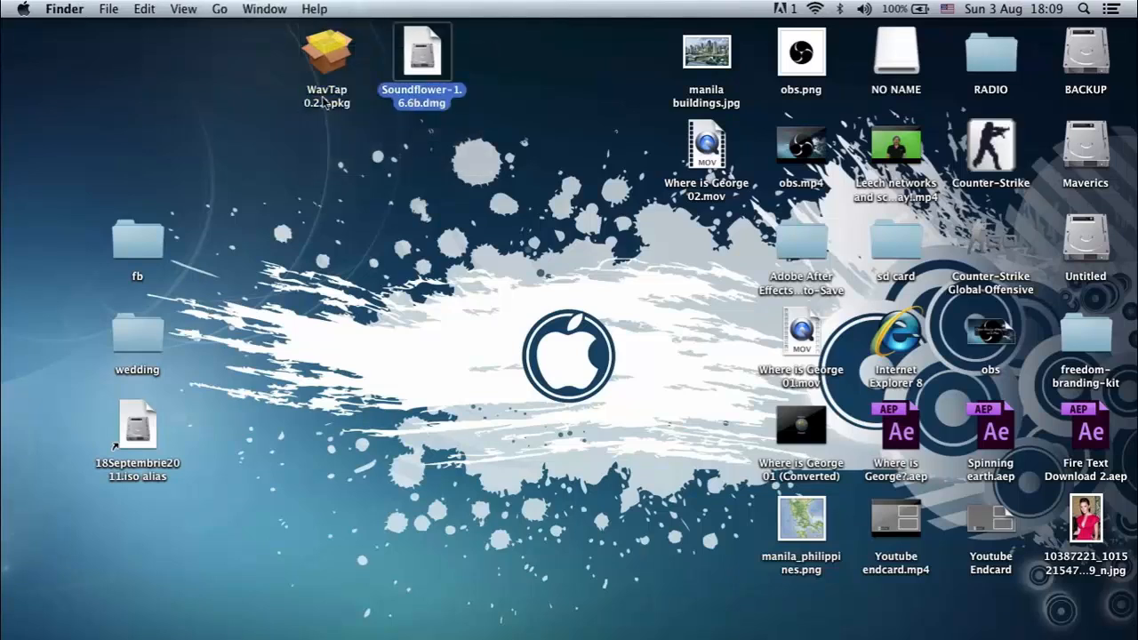
pyautogui.click(332, 51)
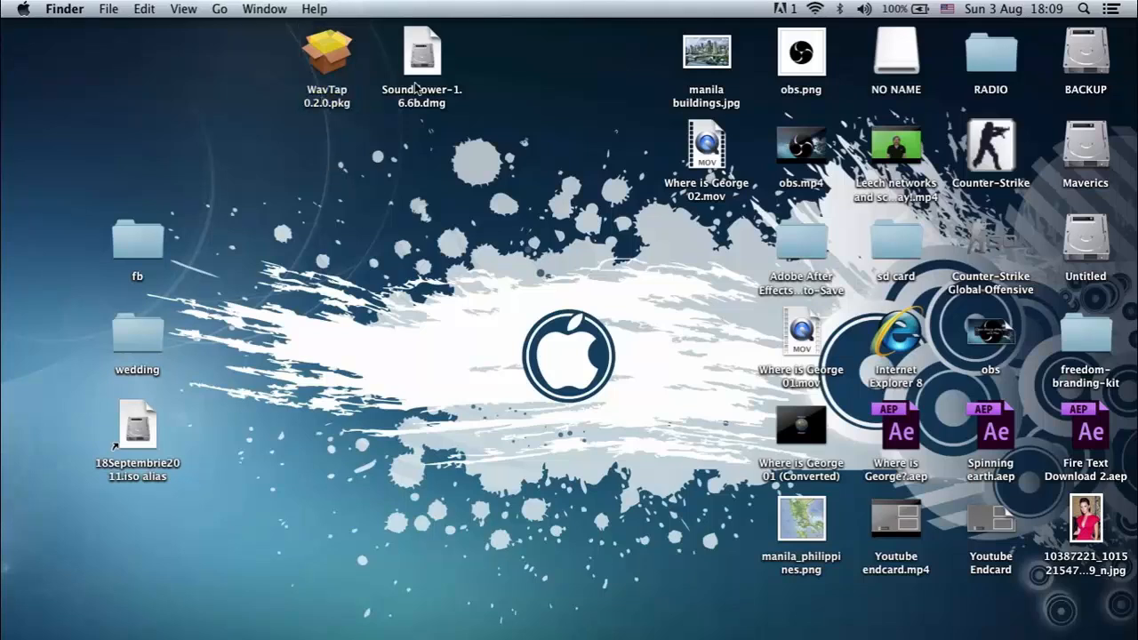
pyautogui.click(329, 52)
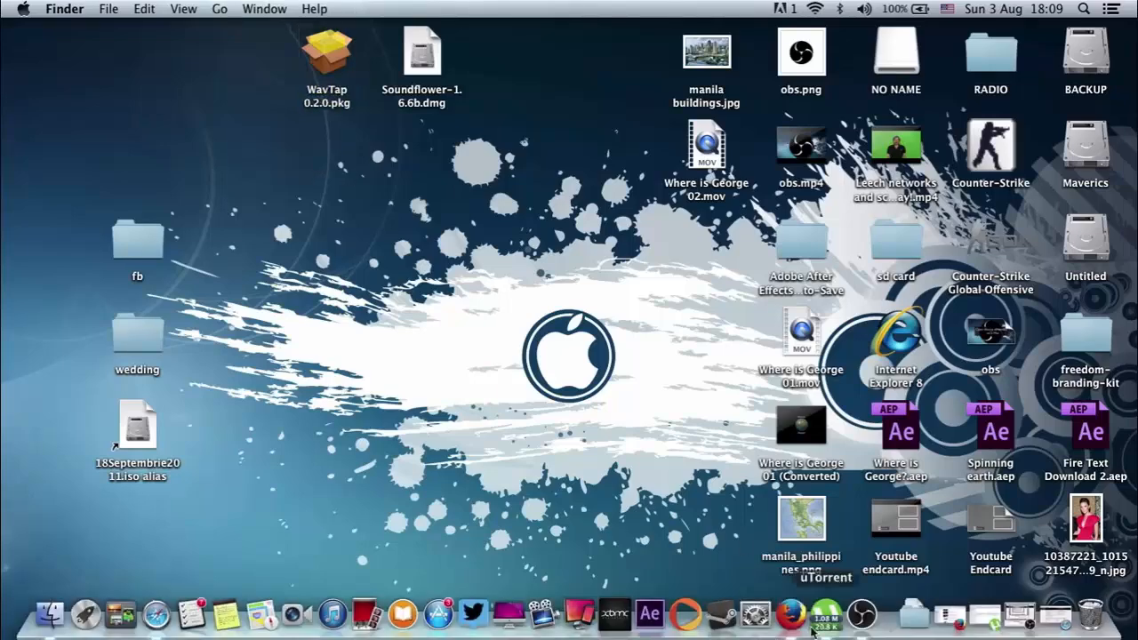
# - Bring OBS back, select the Image source and reopen settings
pyautogui.click(882, 620)
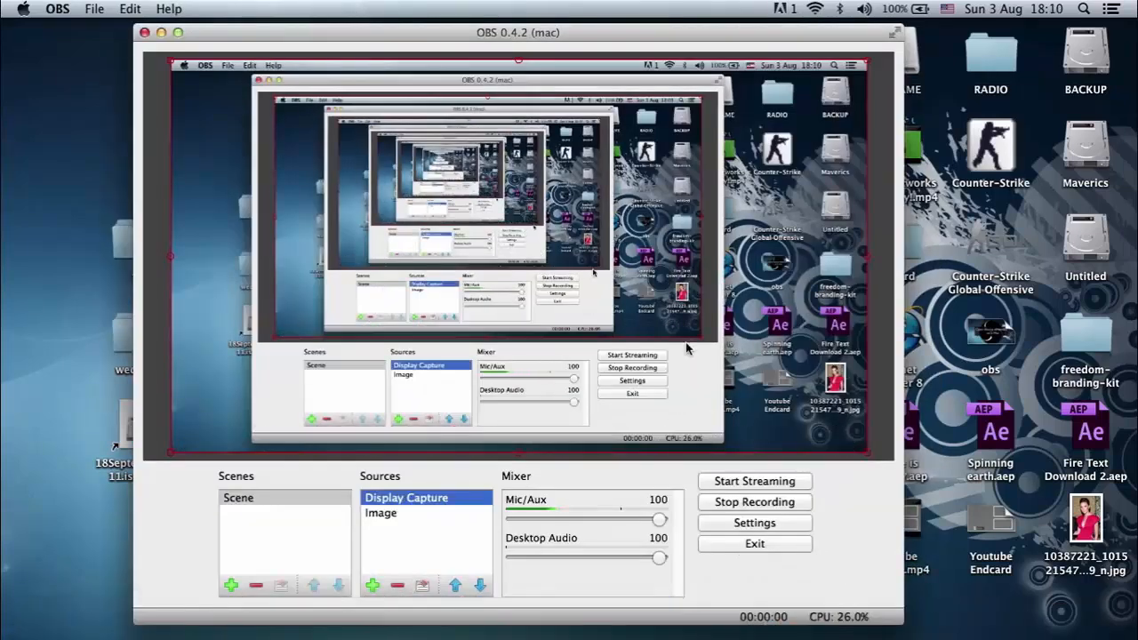
pyautogui.click(383, 513)
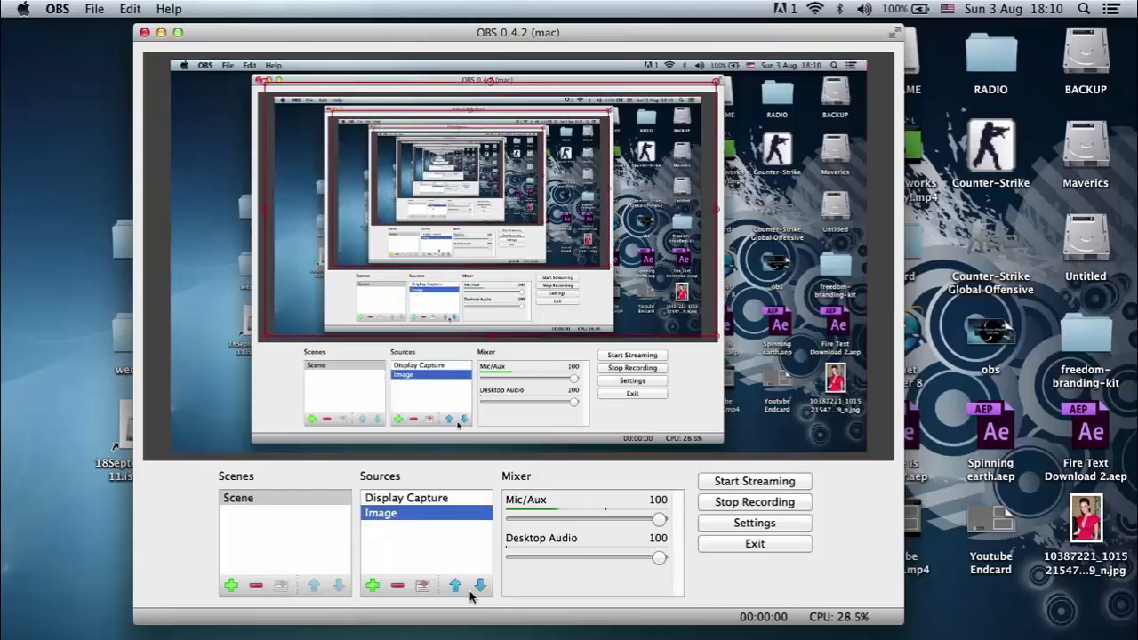
pyautogui.click(755, 523)
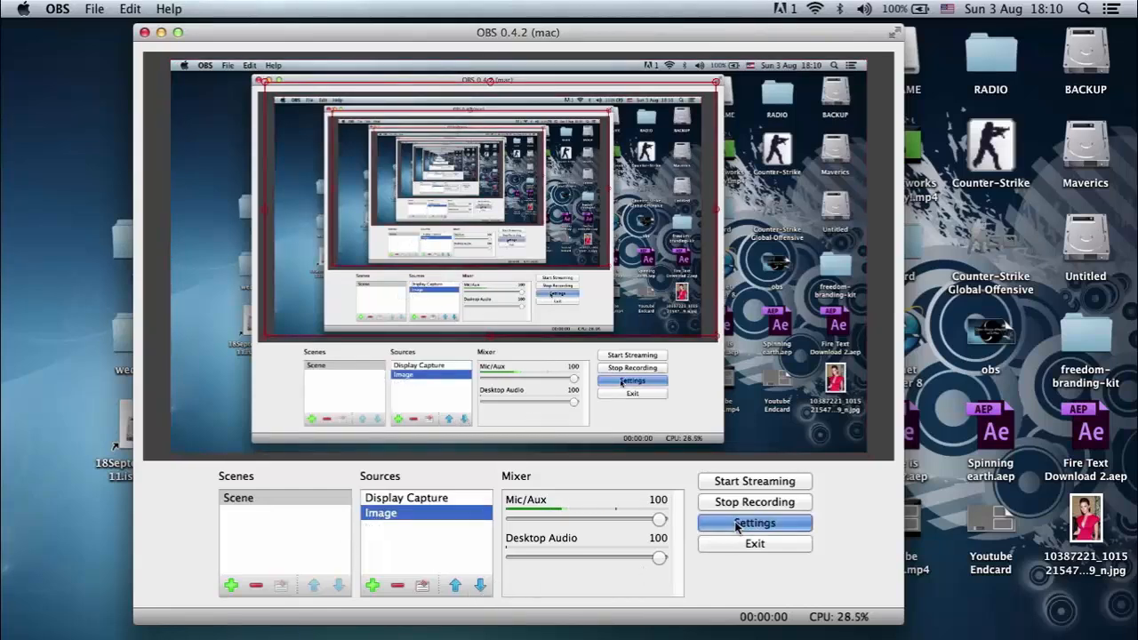
# - Set Desktop Audio to WavTap and Mic/Auxiliary Audio to Microphone (Digital)
pyautogui.click(754, 523)
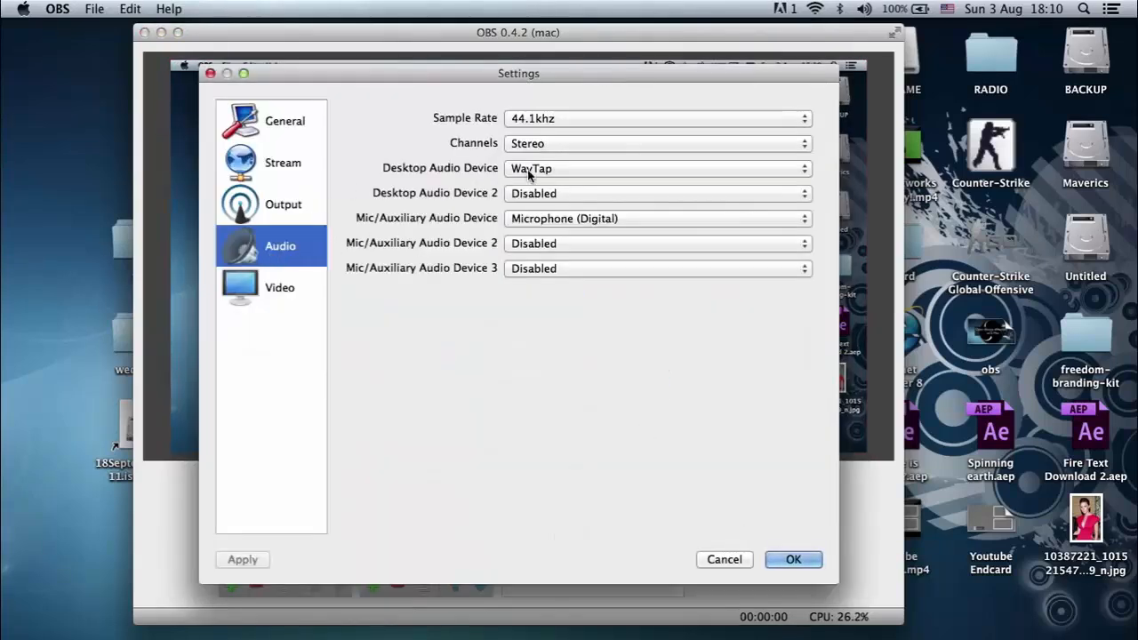
pyautogui.click(656, 168)
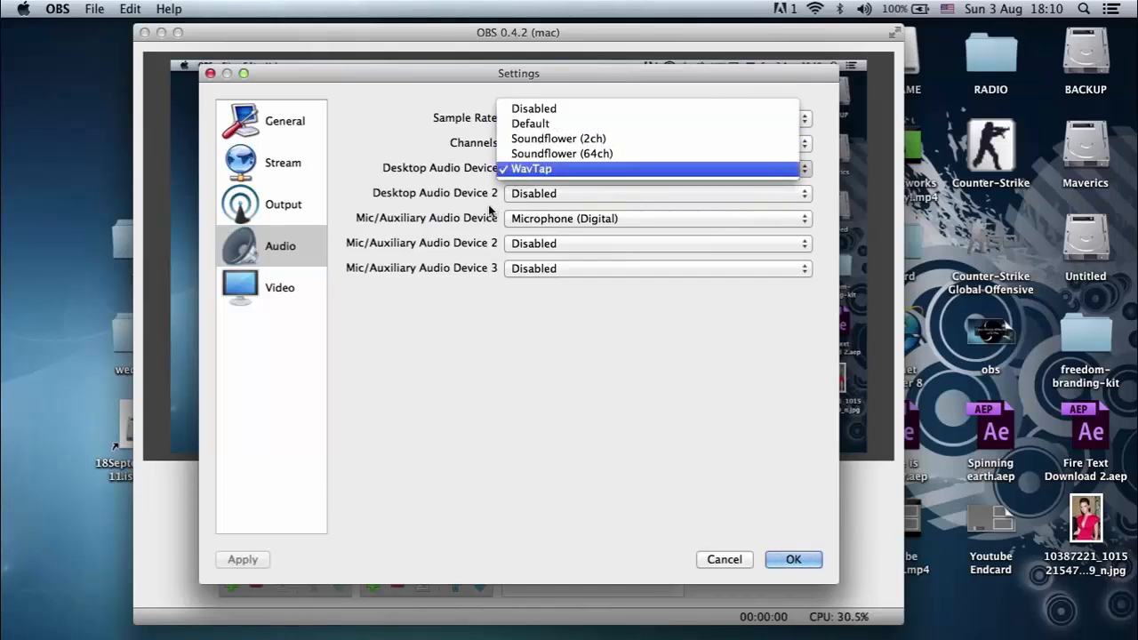
pyautogui.click(532, 168)
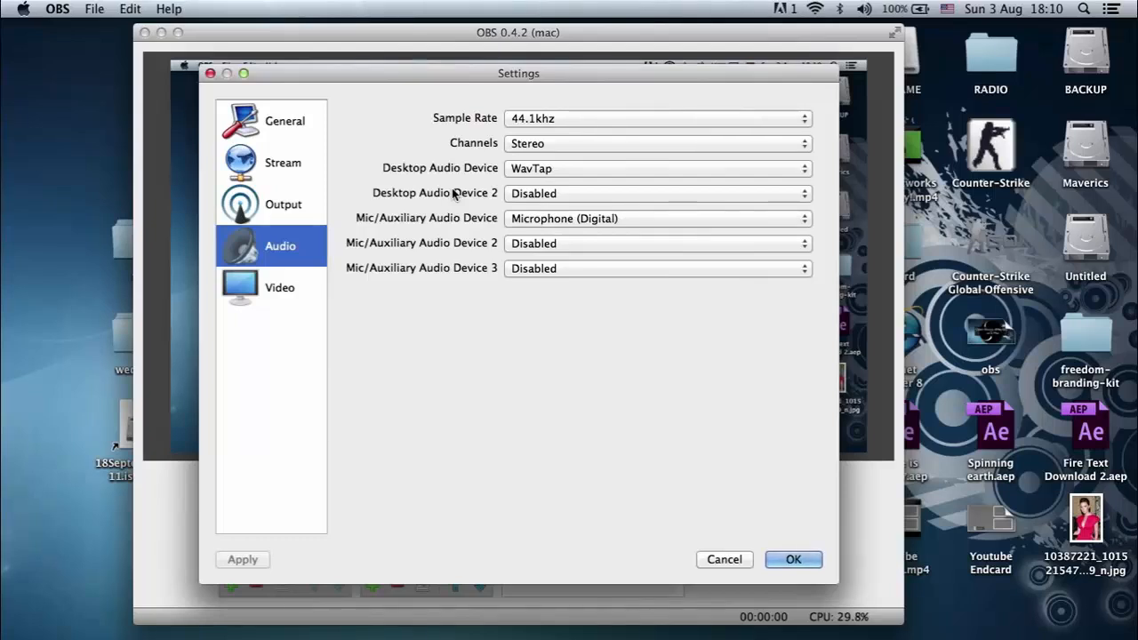
pyautogui.moveTo(453, 223)
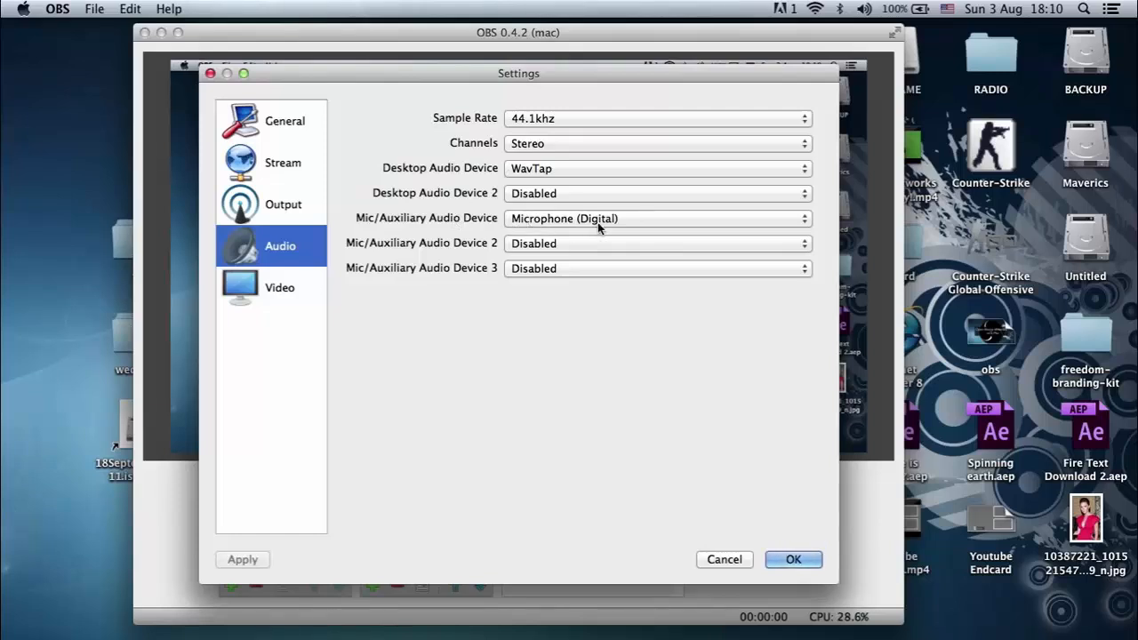
pyautogui.click(656, 218)
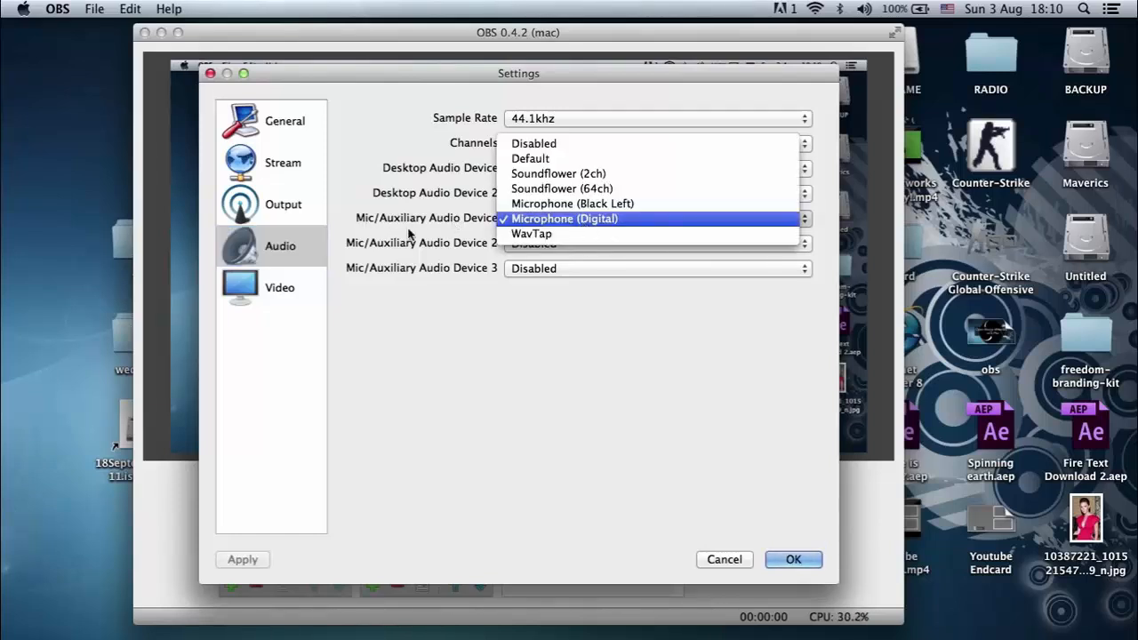
pyautogui.click(279, 287)
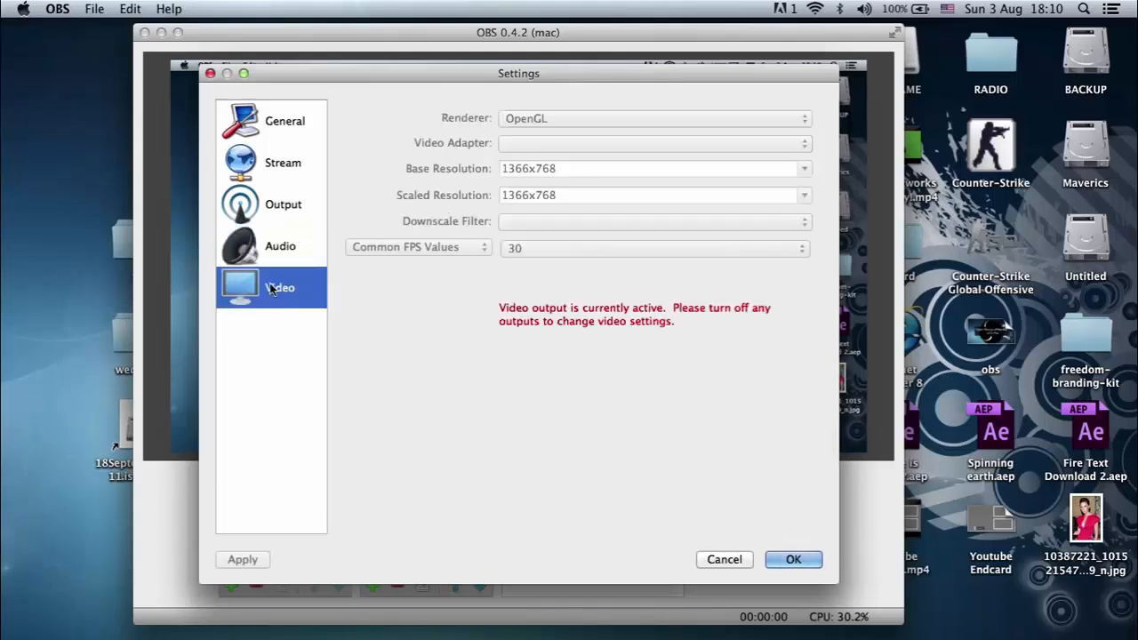
pyautogui.moveTo(280, 290)
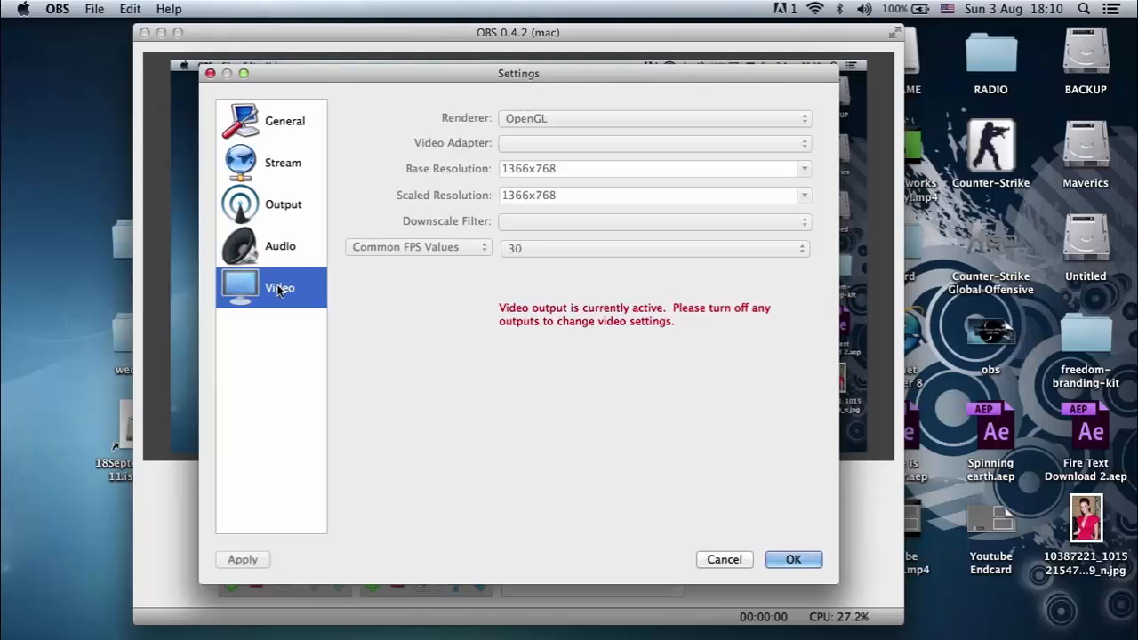
pyautogui.moveTo(761, 463)
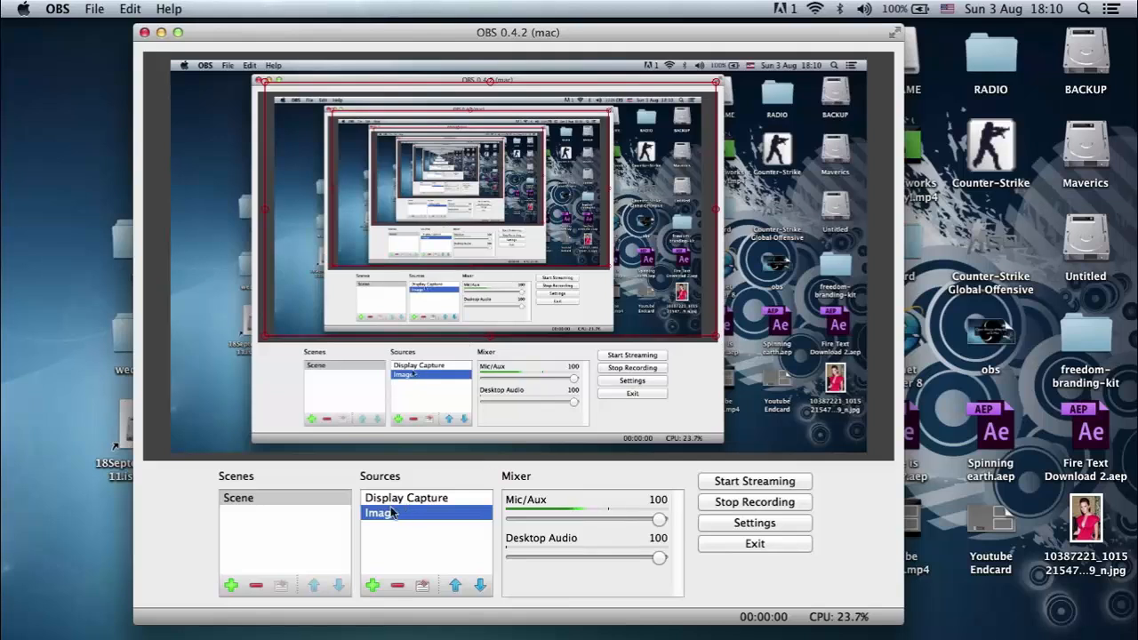
pyautogui.moveTo(372, 585)
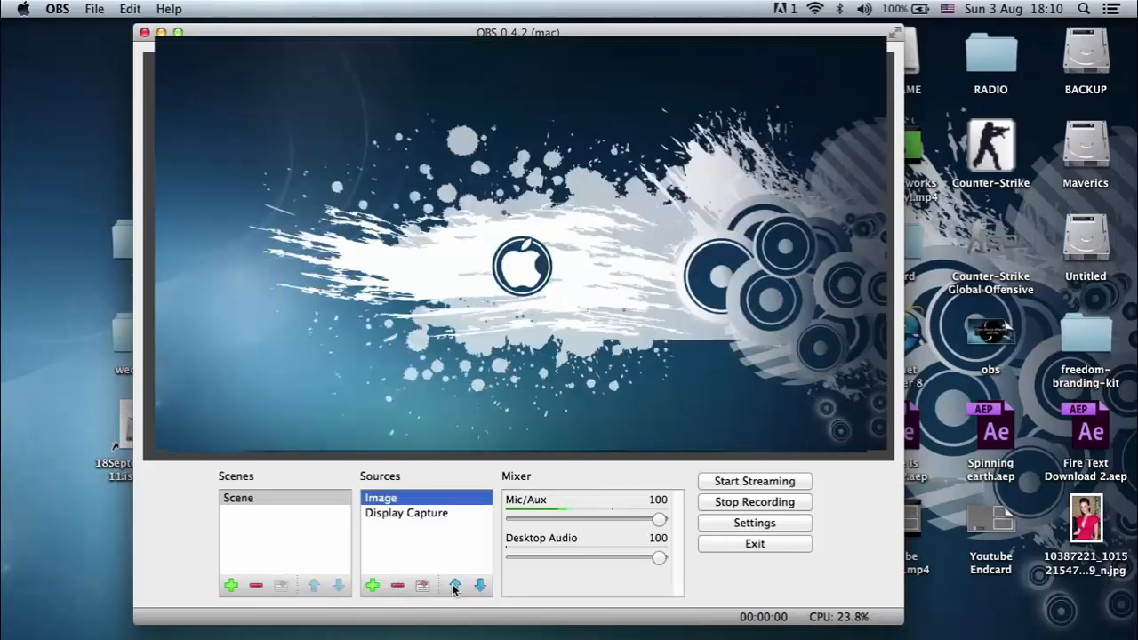
pyautogui.click(371, 583)
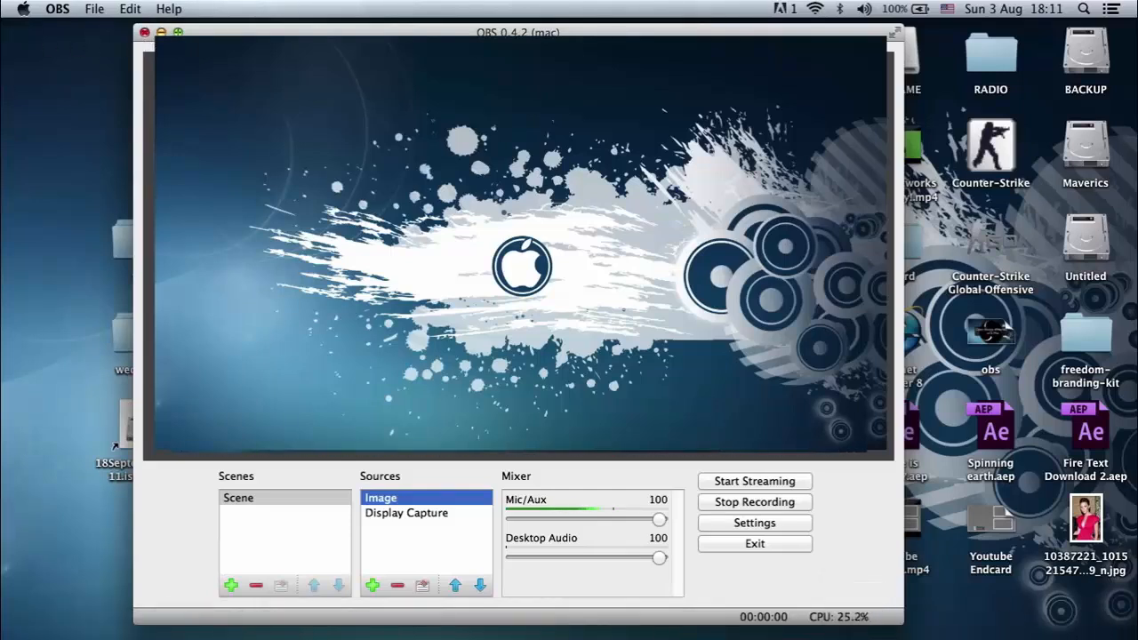
pyautogui.click(406, 513)
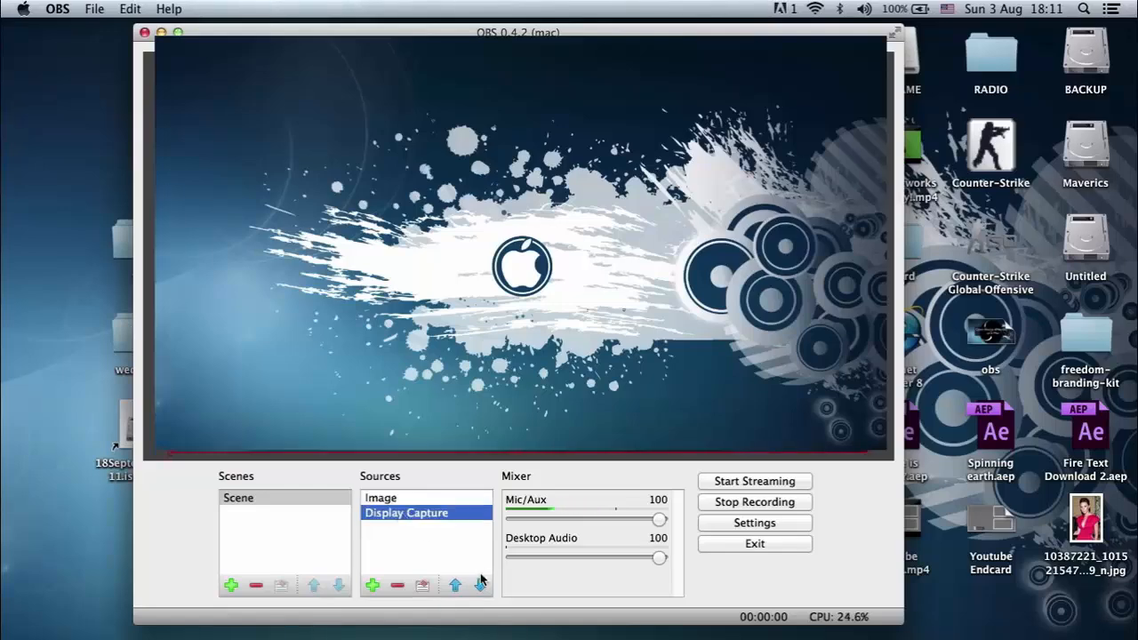
pyautogui.click(453, 586)
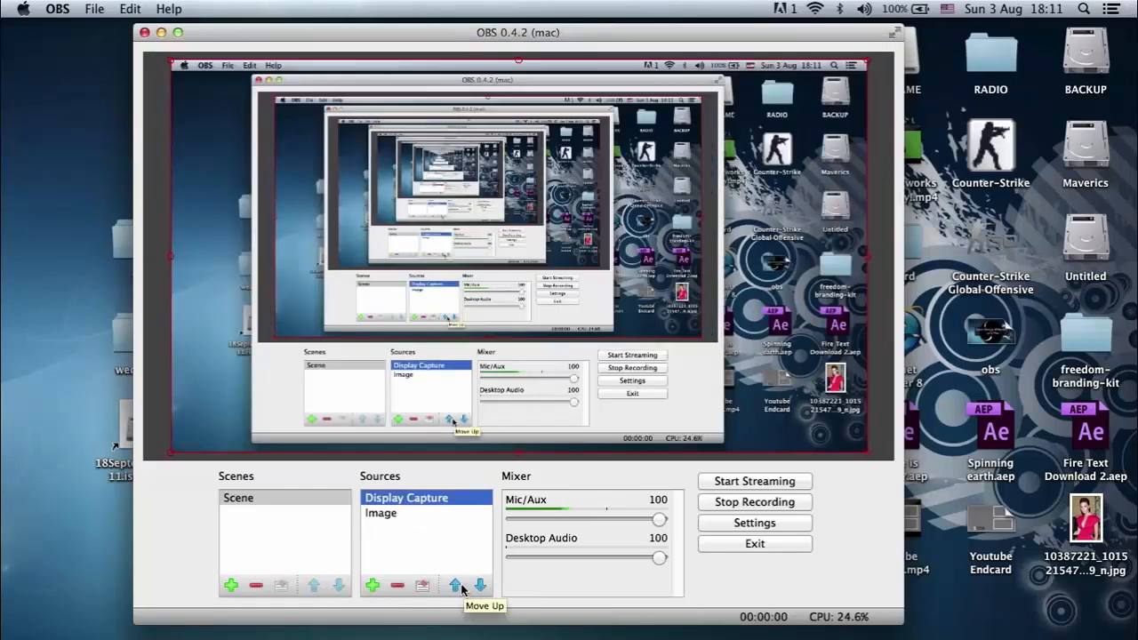
pyautogui.click(481, 586)
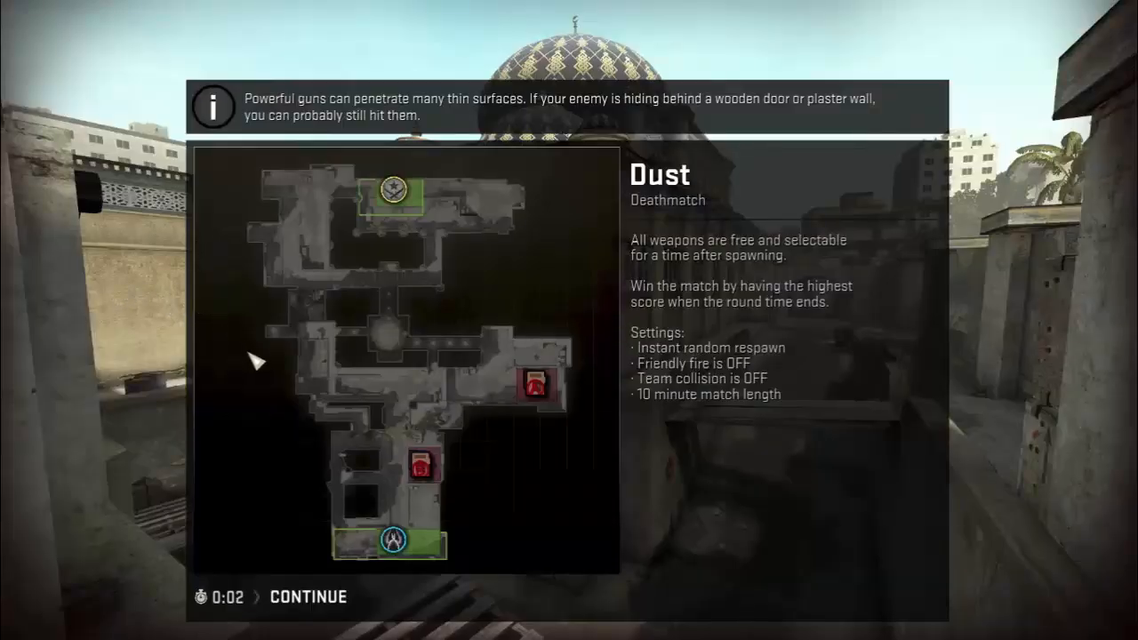
# - Continue past the Dust Deathmatch overview, join a team, play, and answer the quit prompt
pyautogui.click(308, 595)
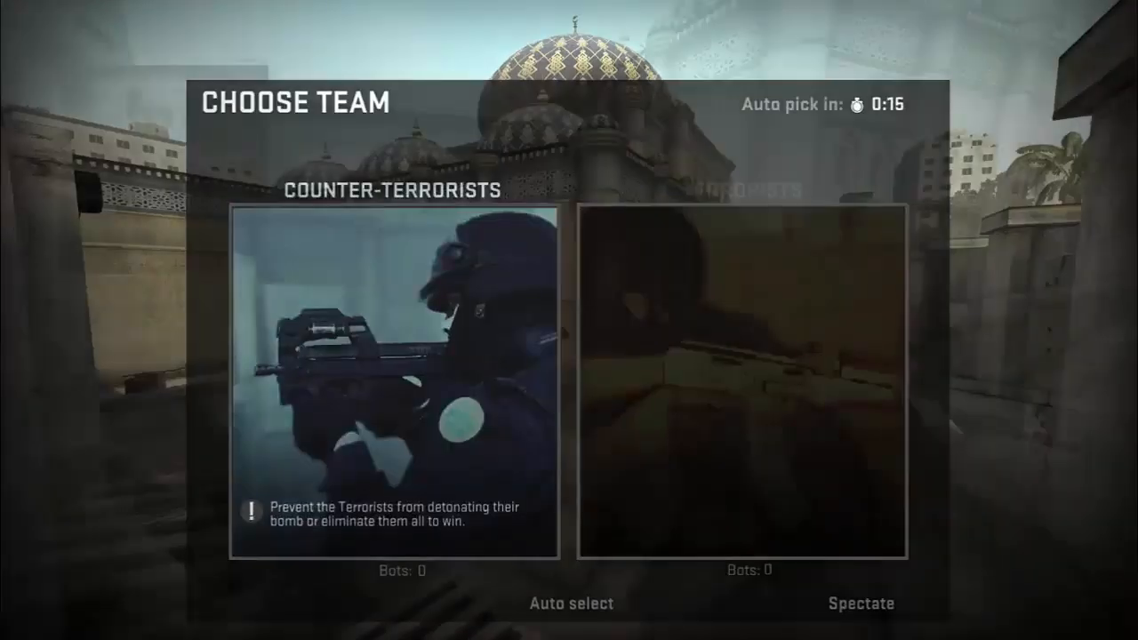
pyautogui.click(412, 382)
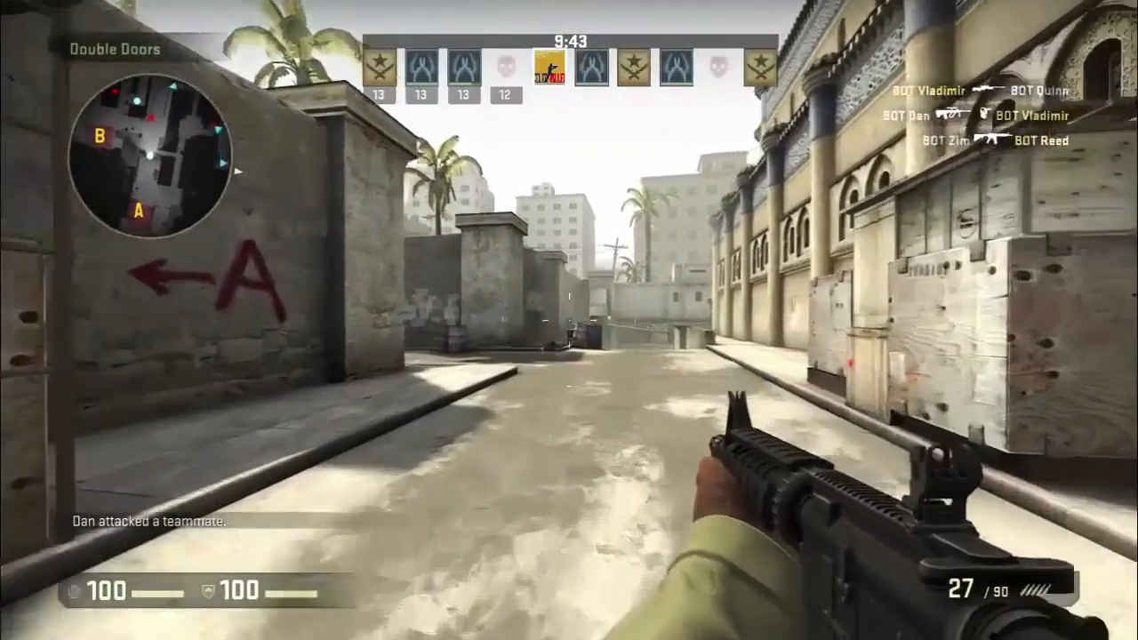
pyautogui.moveTo(569, 320)
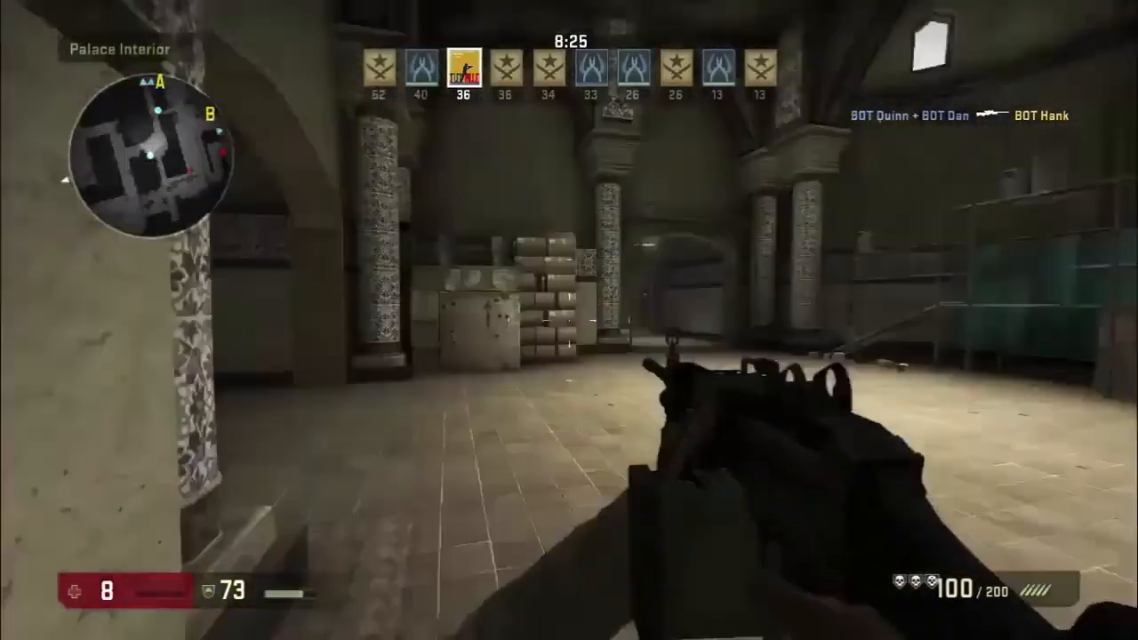
pyautogui.moveTo(569, 320)
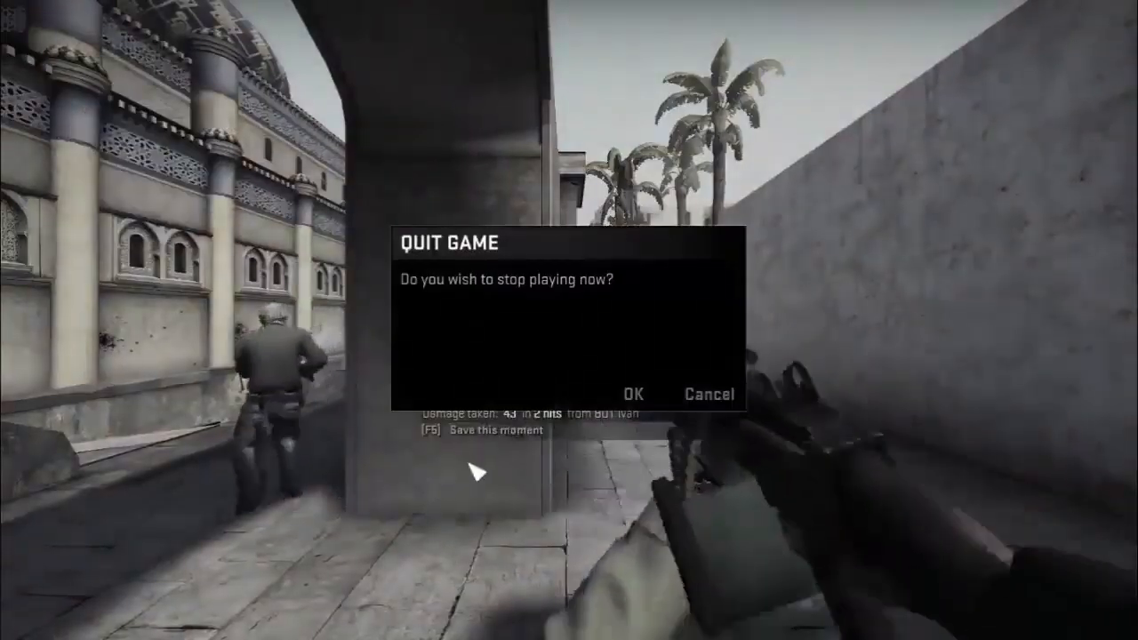
pyautogui.click(711, 394)
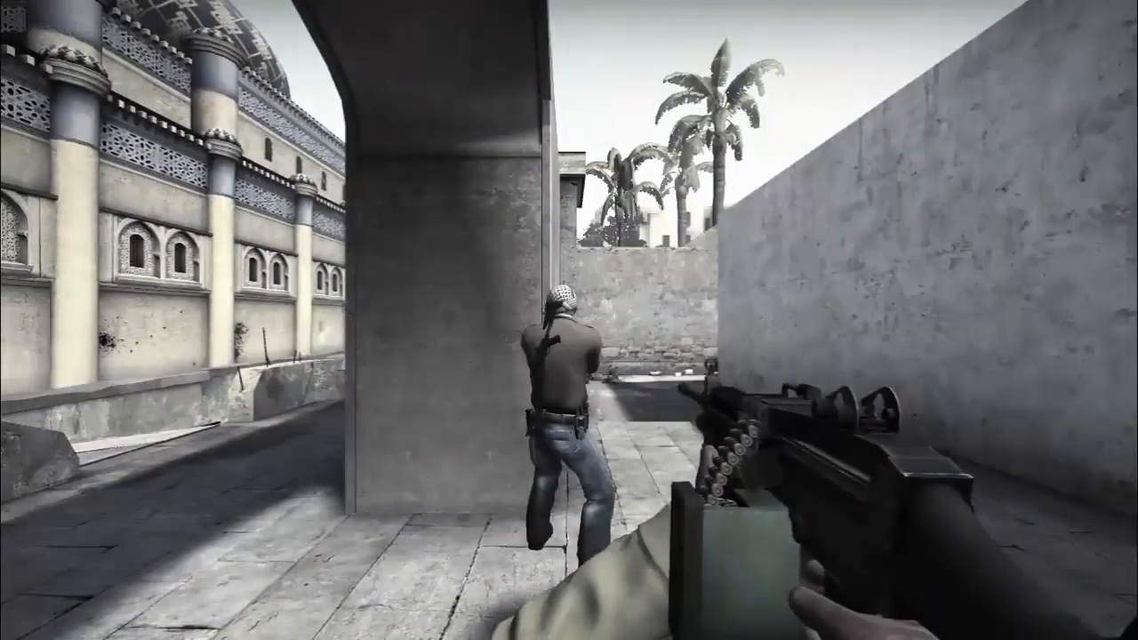